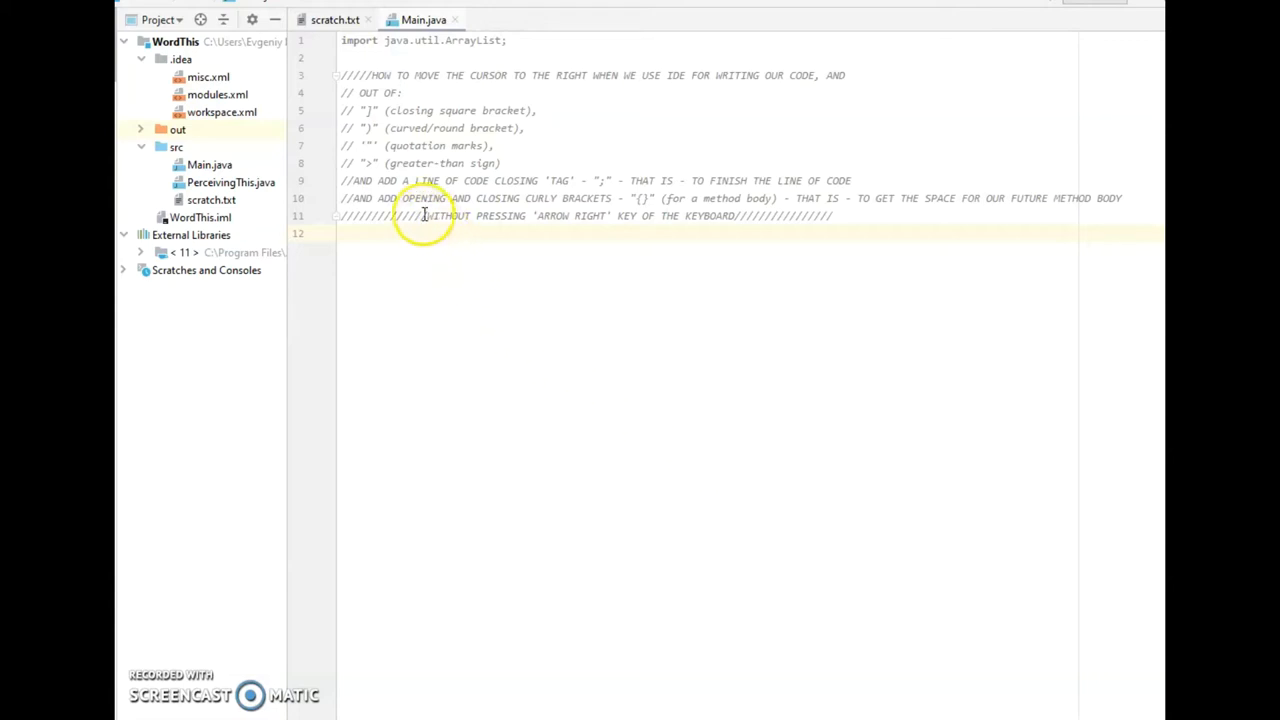
Declare 'public class Main {' on line 12 after marking the arrow-right key comment
{"action": "left_click_drag", "start_coordinate": [424, 216], "coordinate": [650, 216]}
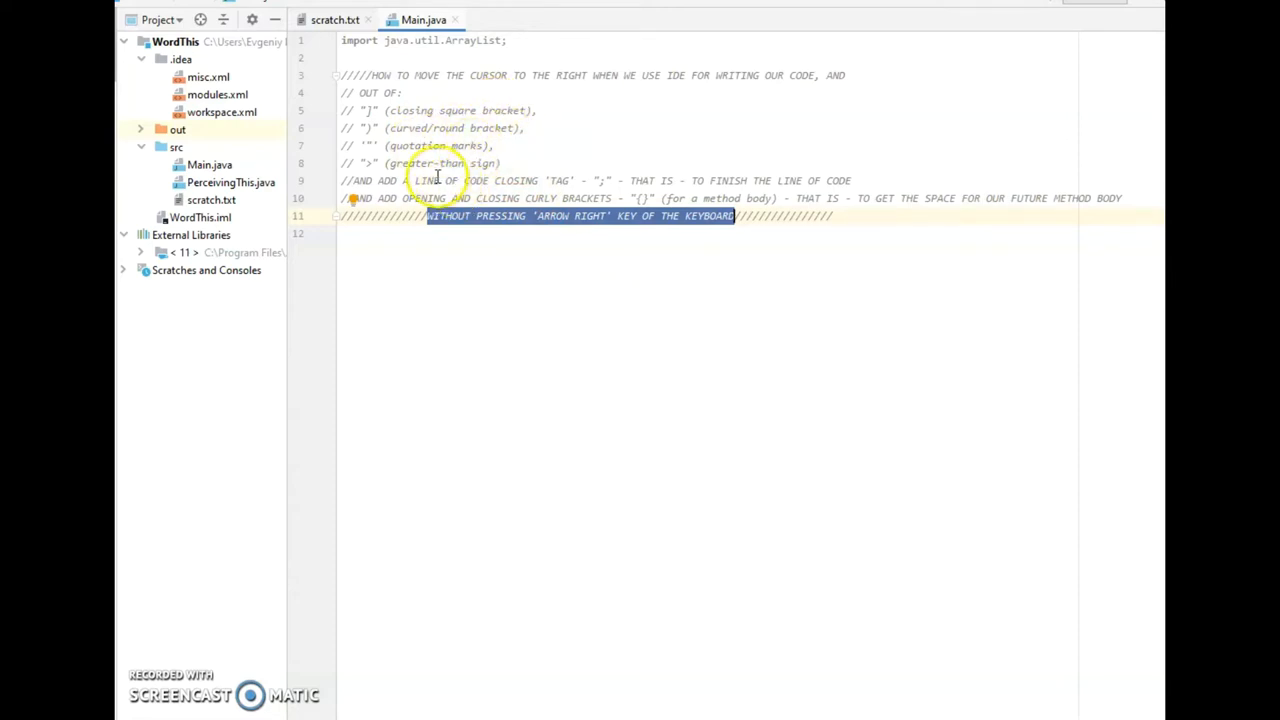
{"action": "mouse_move", "coordinate": [488, 146]}
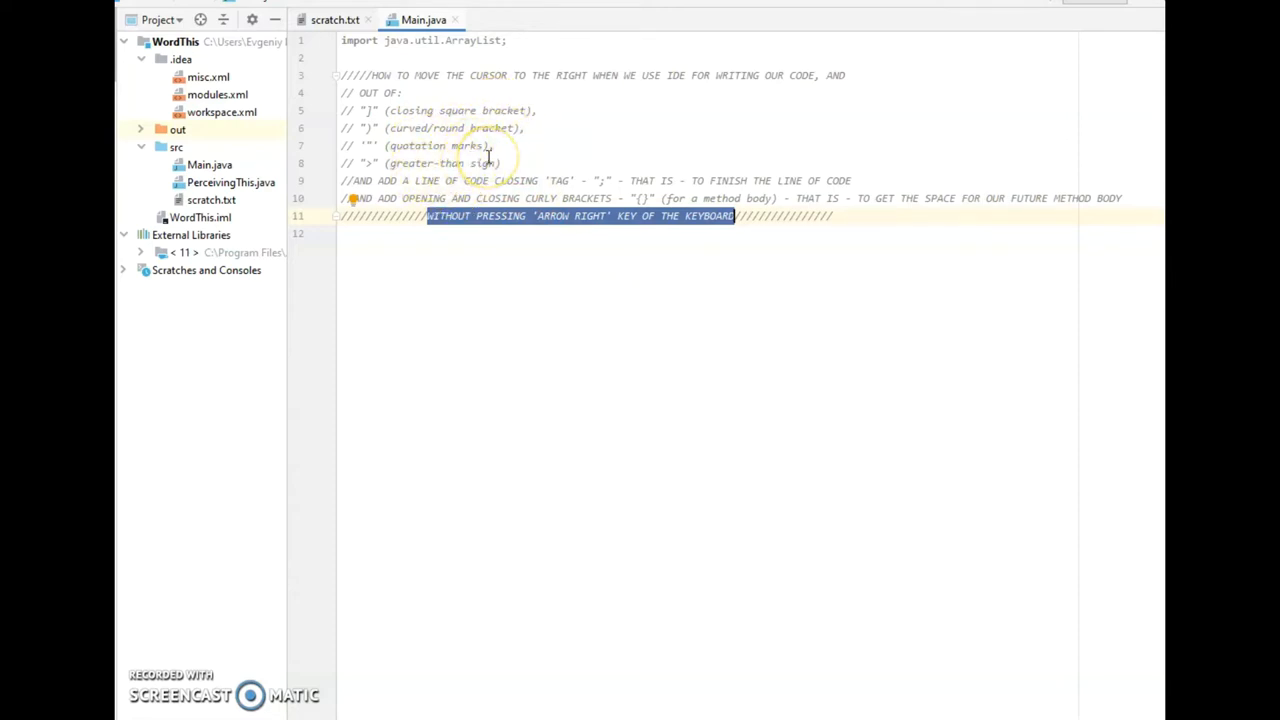
{"action": "mouse_move", "coordinate": [558, 324]}
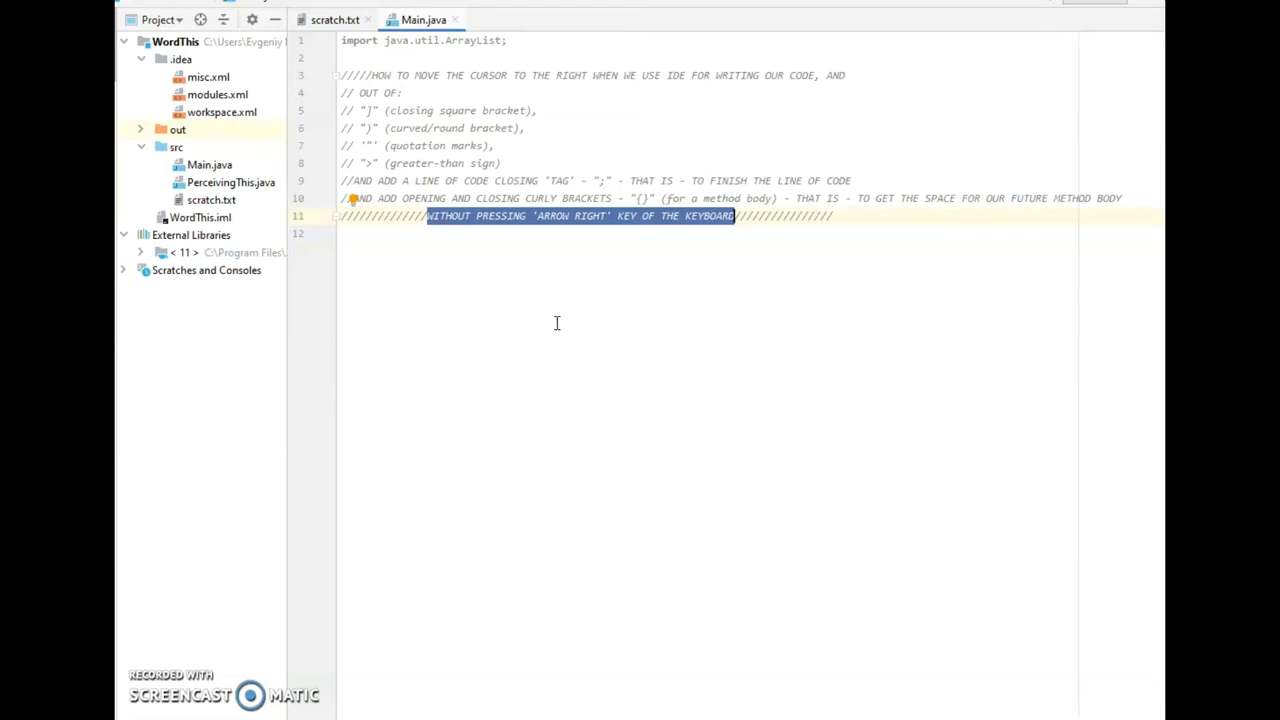
{"action": "mouse_move", "coordinate": [568, 268]}
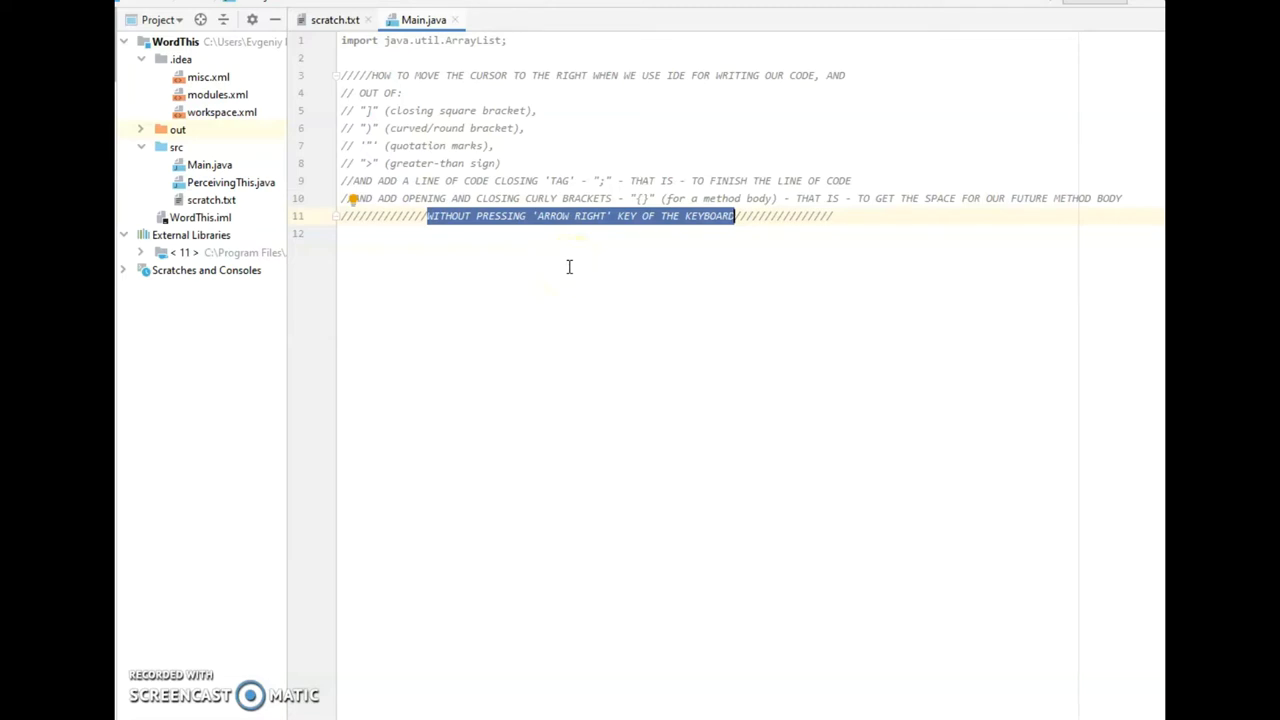
{"action": "mouse_move", "coordinate": [612, 240]}
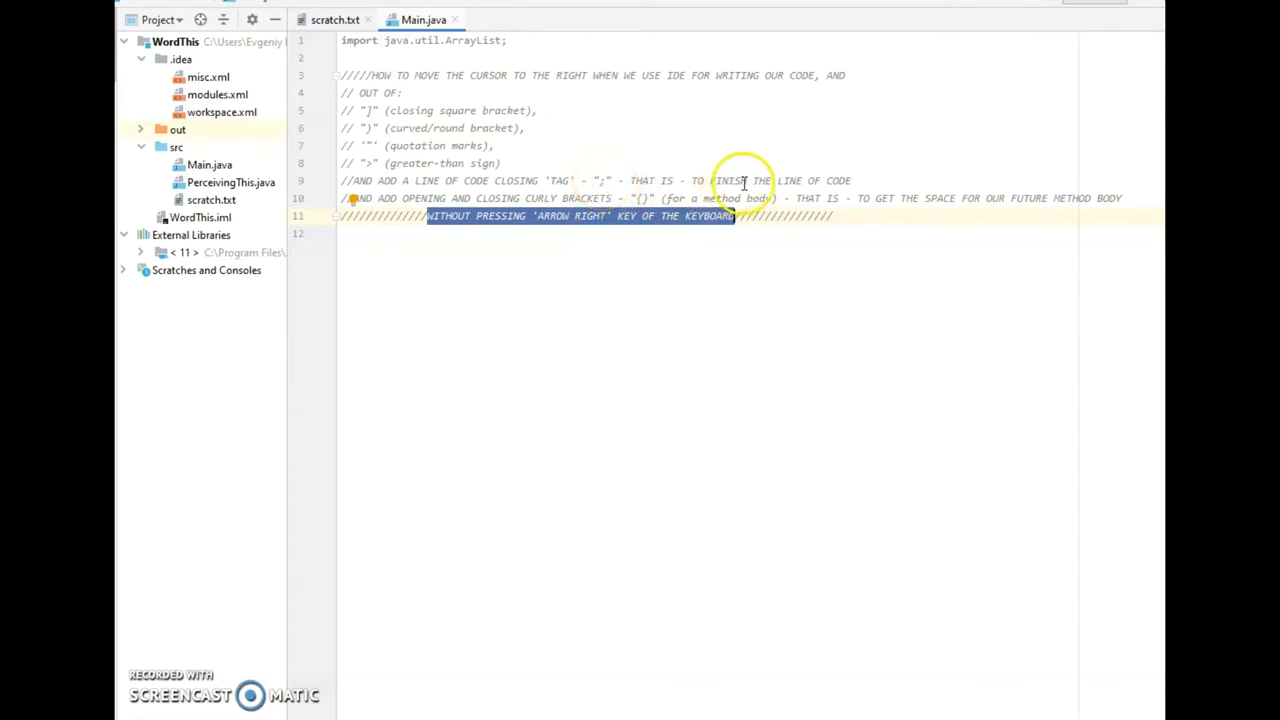
{"action": "mouse_move", "coordinate": [850, 198]}
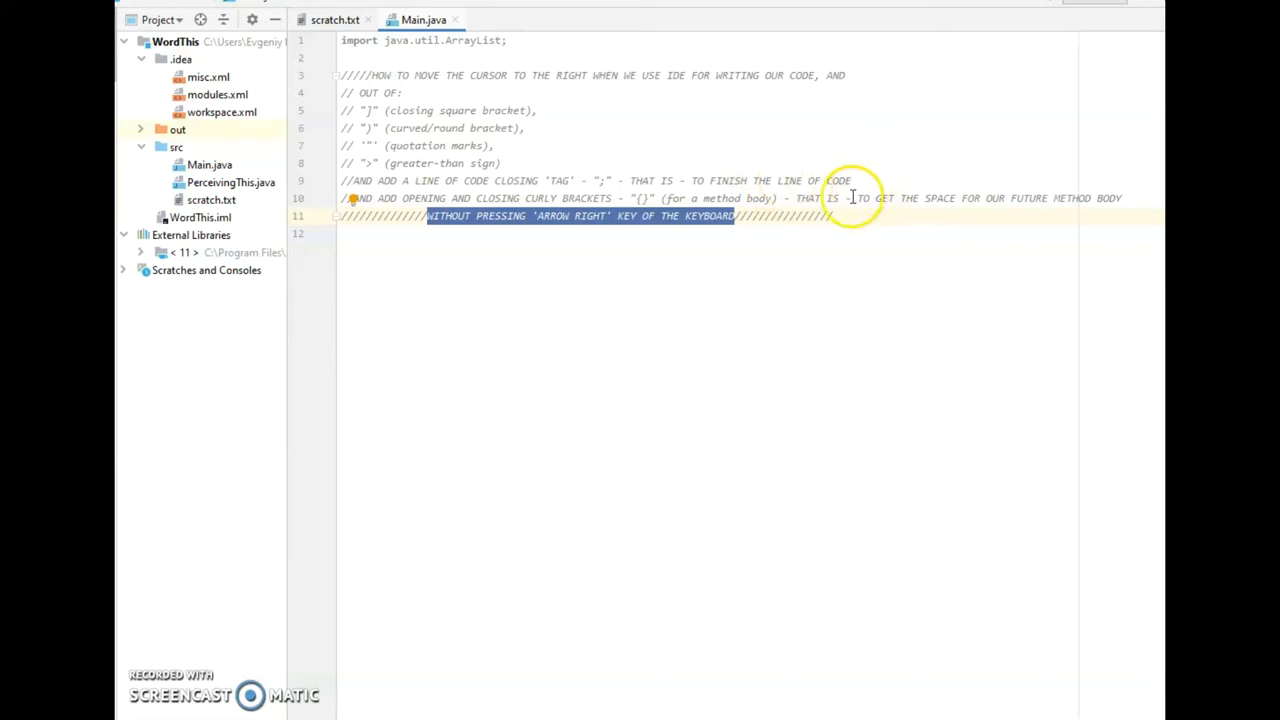
{"action": "mouse_move", "coordinate": [488, 264]}
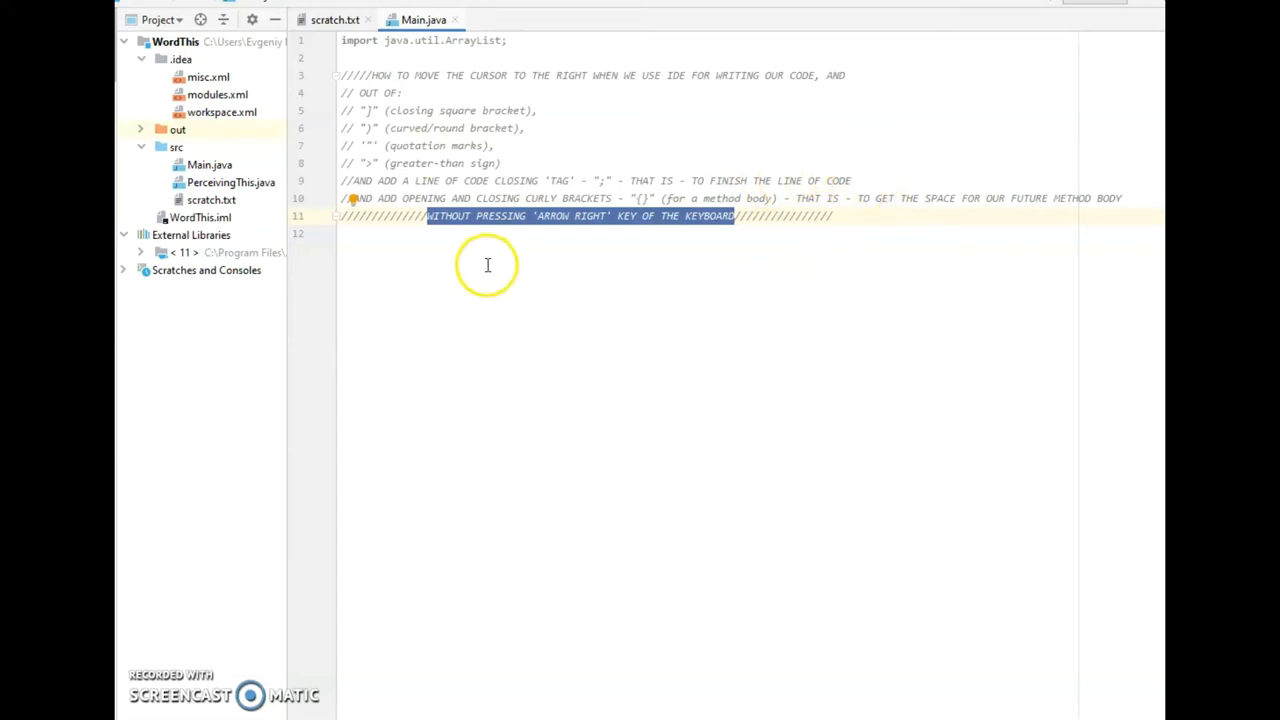
{"action": "mouse_move", "coordinate": [584, 240]}
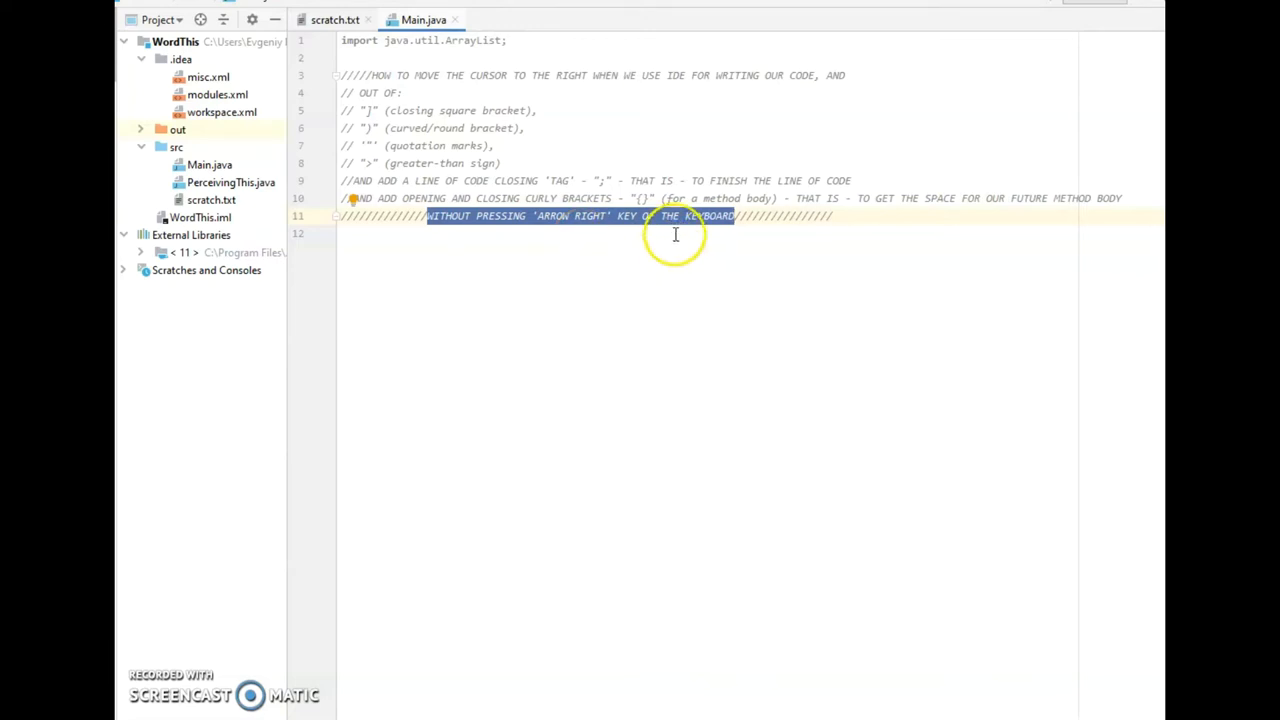
{"action": "mouse_move", "coordinate": [636, 198]}
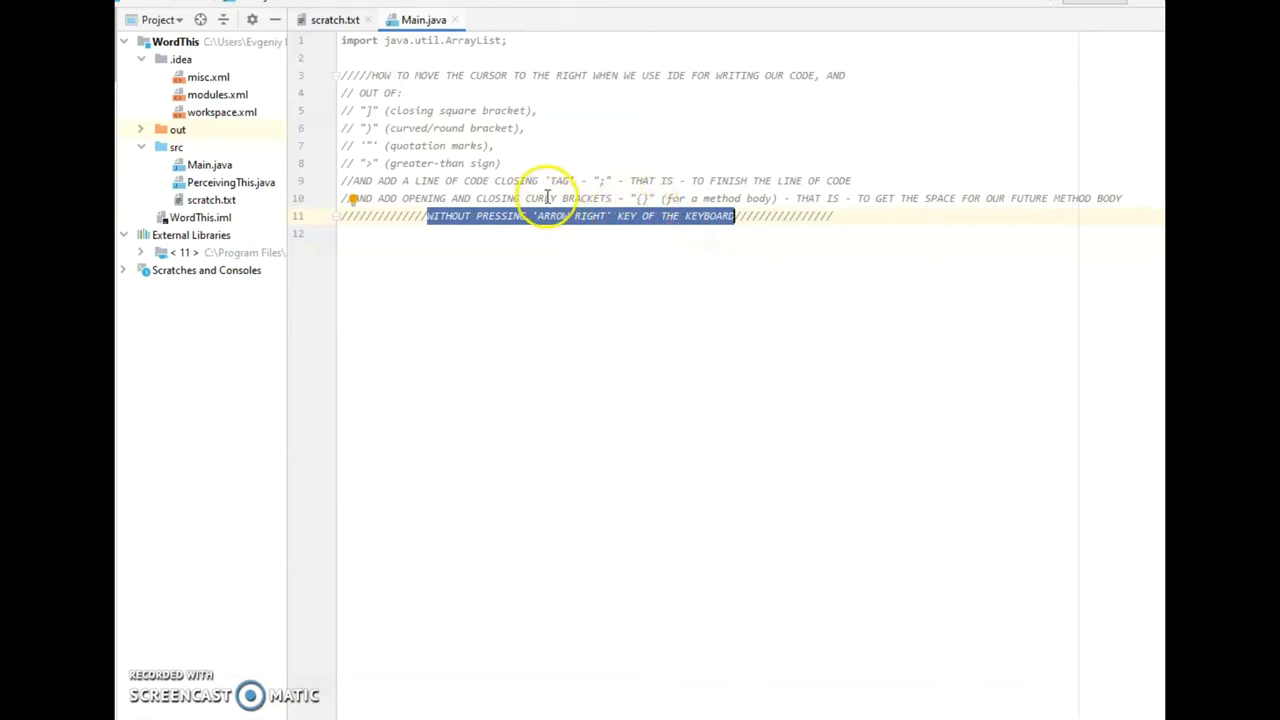
{"action": "mouse_move", "coordinate": [900, 216]}
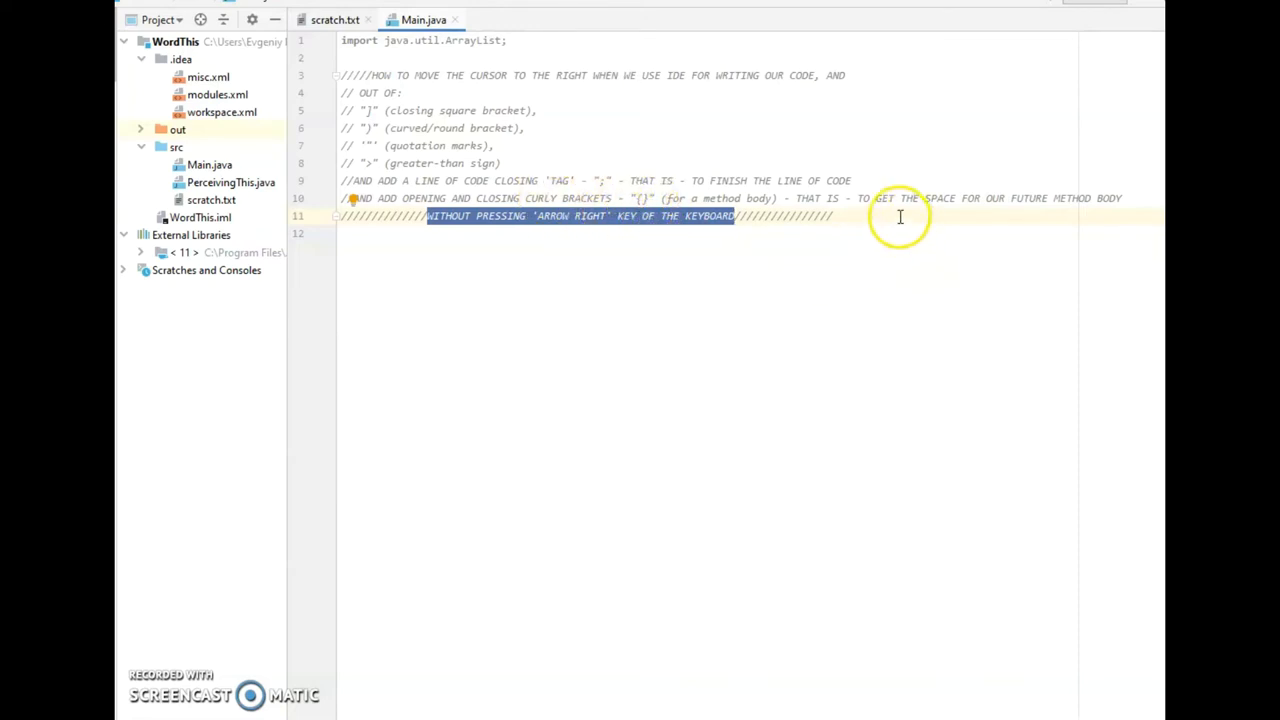
{"action": "mouse_move", "coordinate": [1132, 212]}
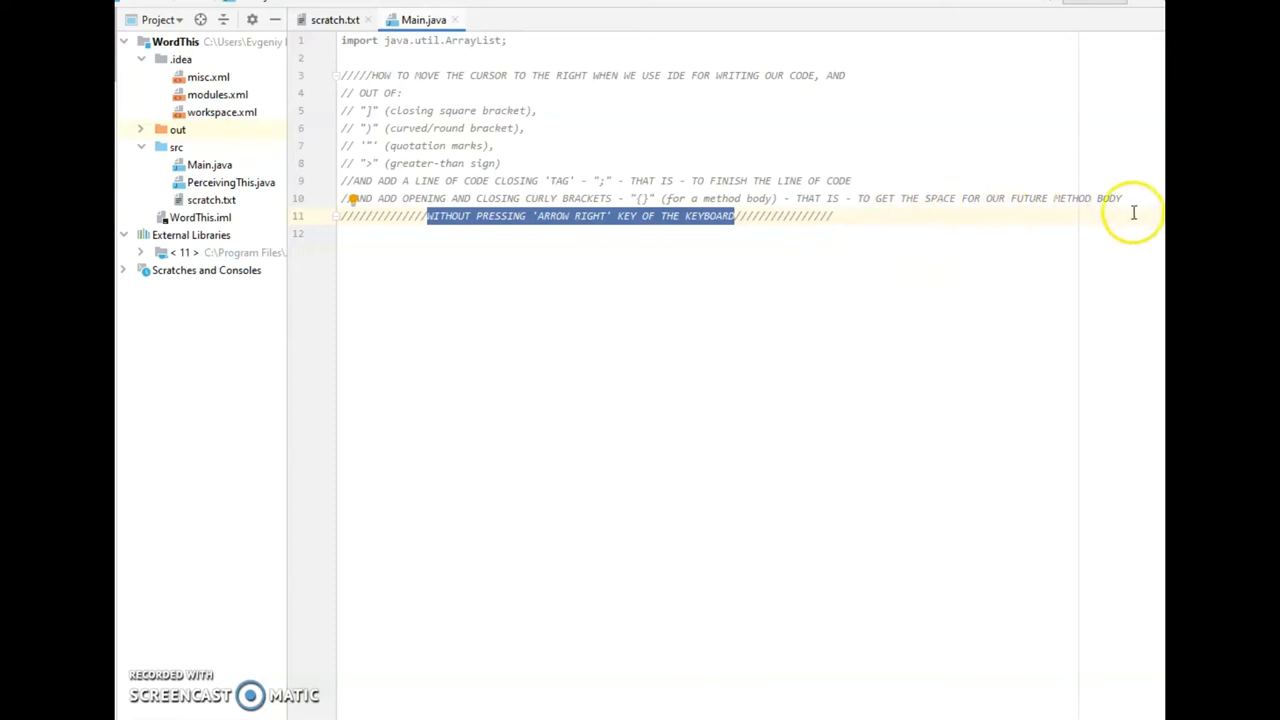
{"action": "mouse_move", "coordinate": [604, 264]}
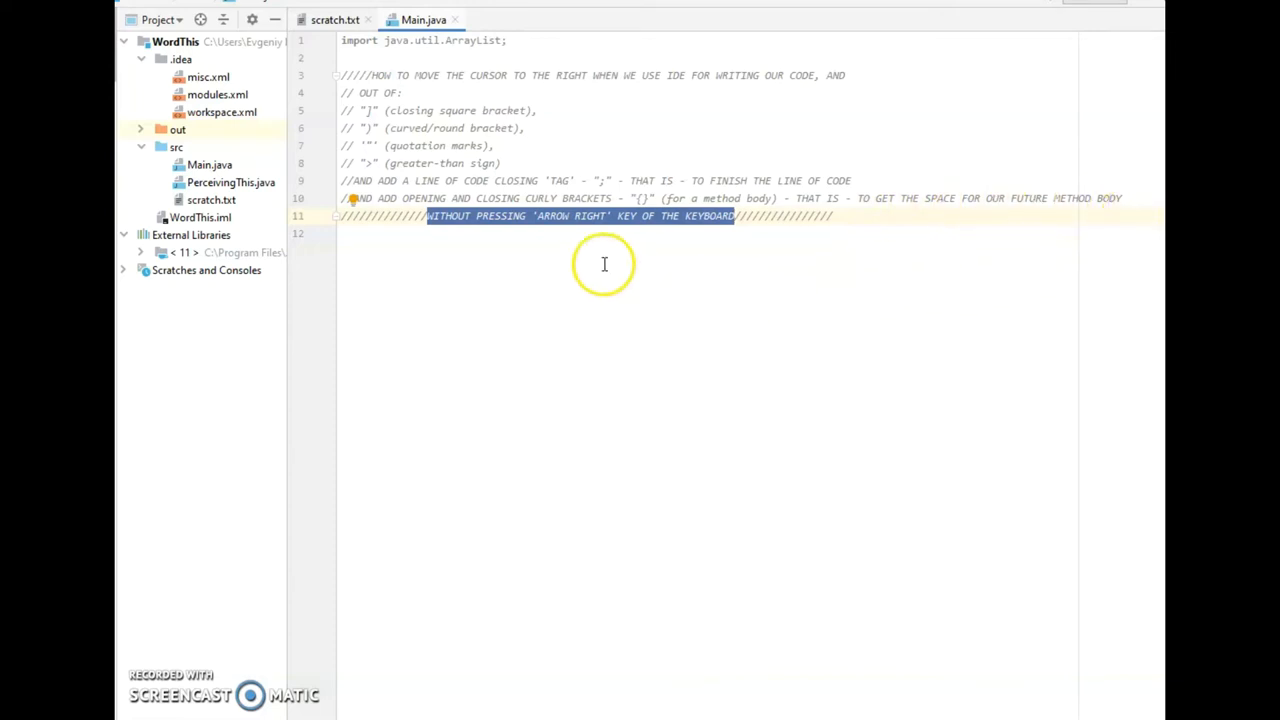
{"action": "mouse_move", "coordinate": [620, 268]}
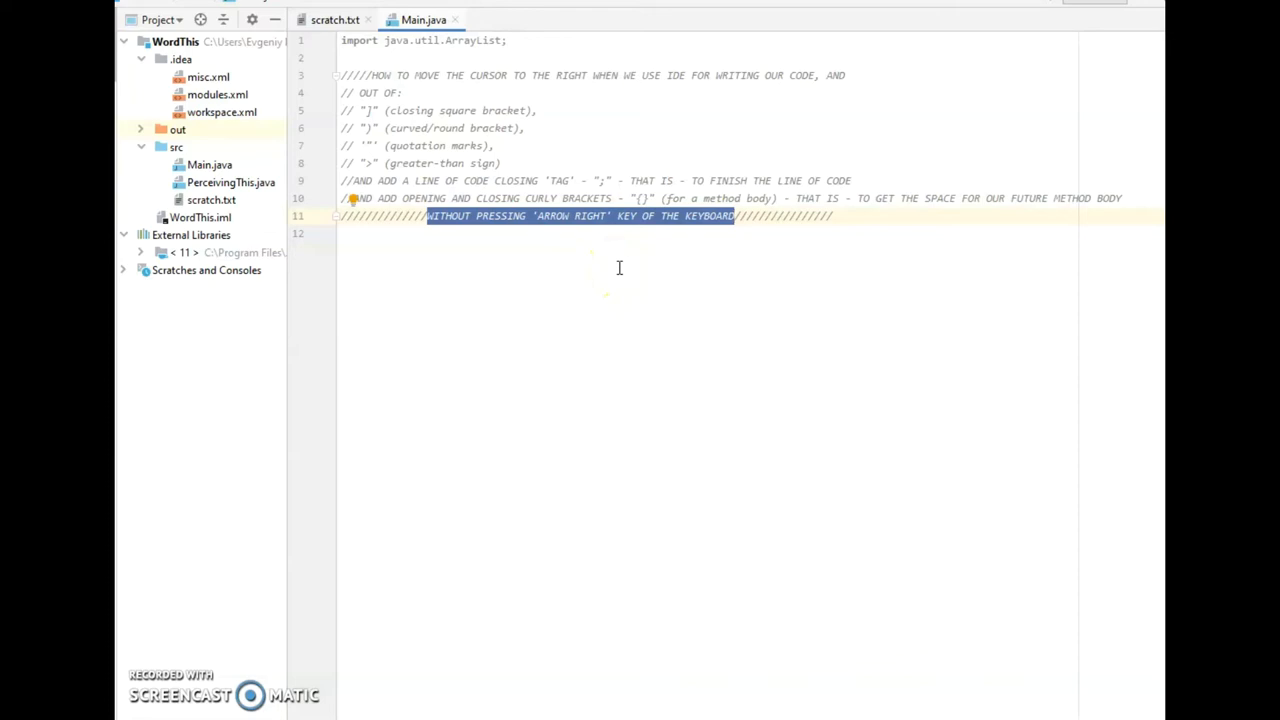
{"action": "mouse_move", "coordinate": [860, 284]}
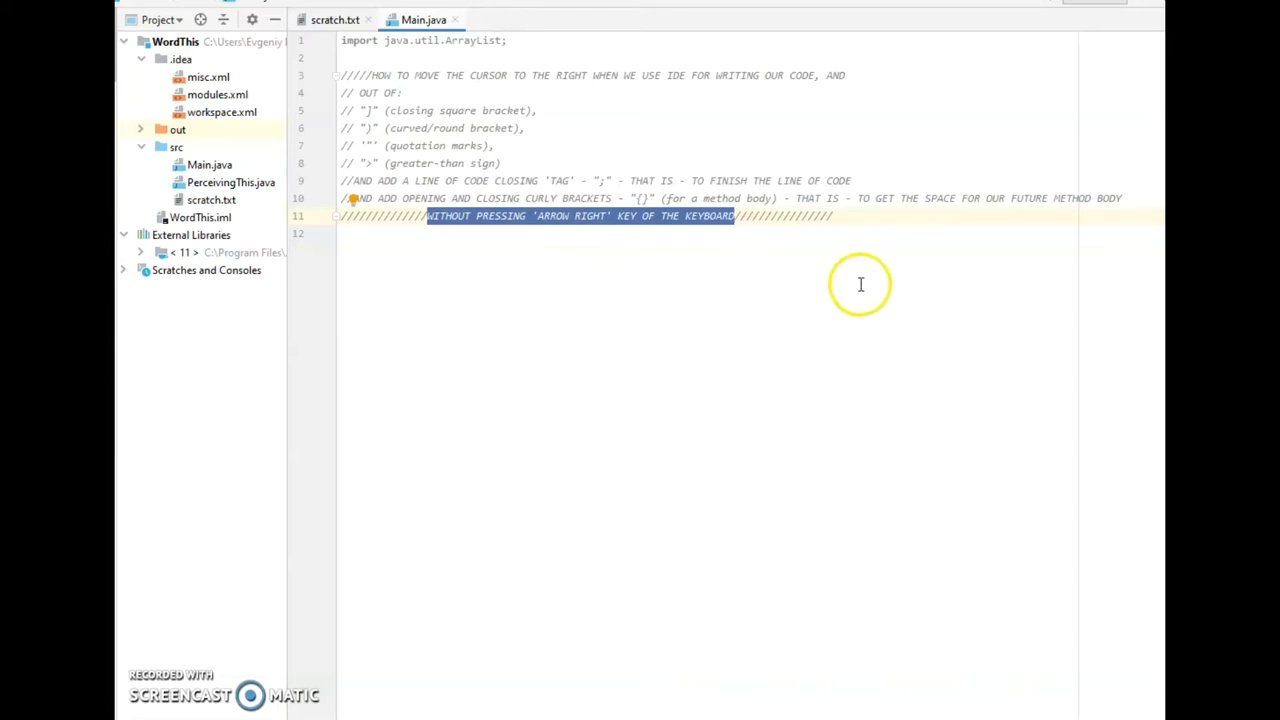
{"action": "mouse_move", "coordinate": [920, 280]}
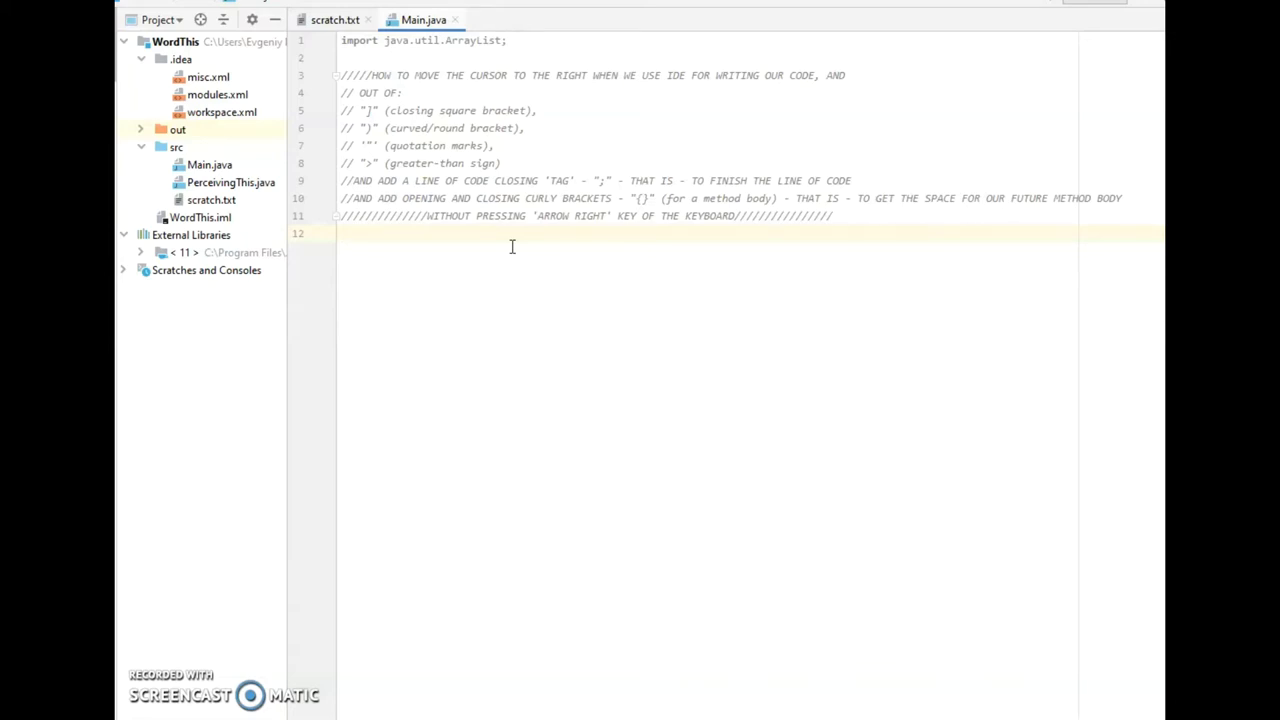
{"action": "type", "text": "public"}
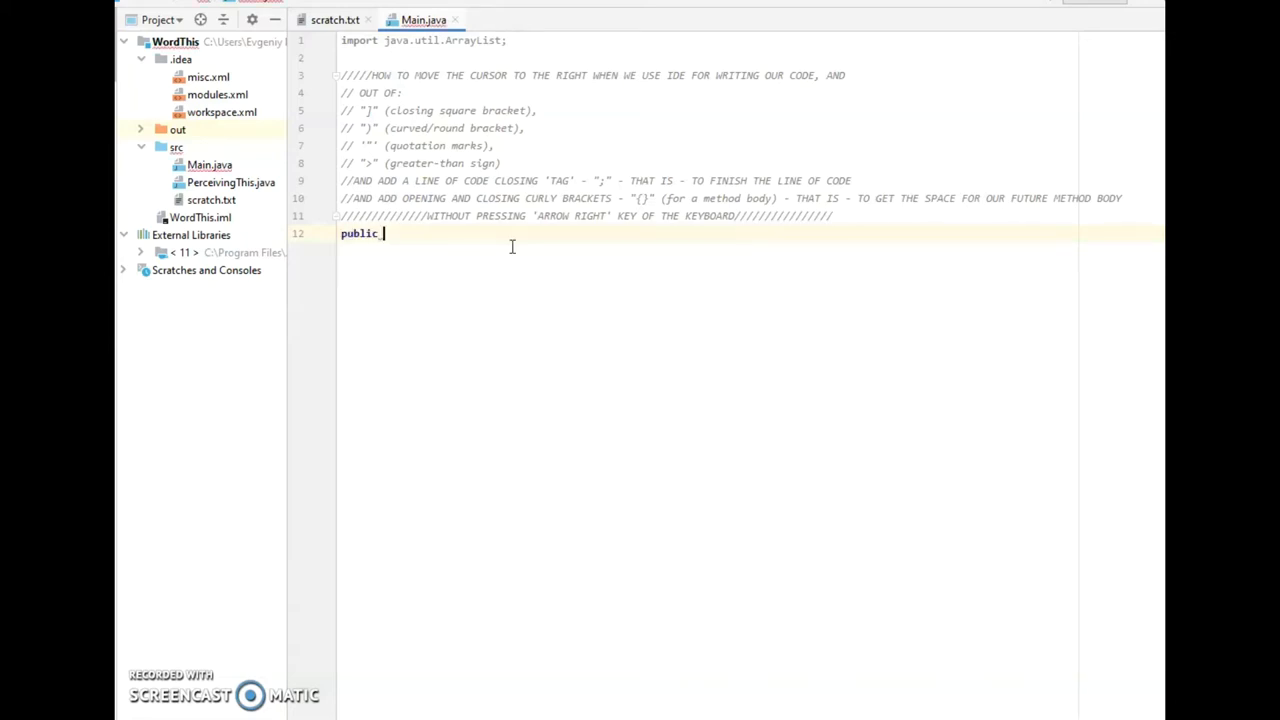
{"action": "type", "text": "class M"}
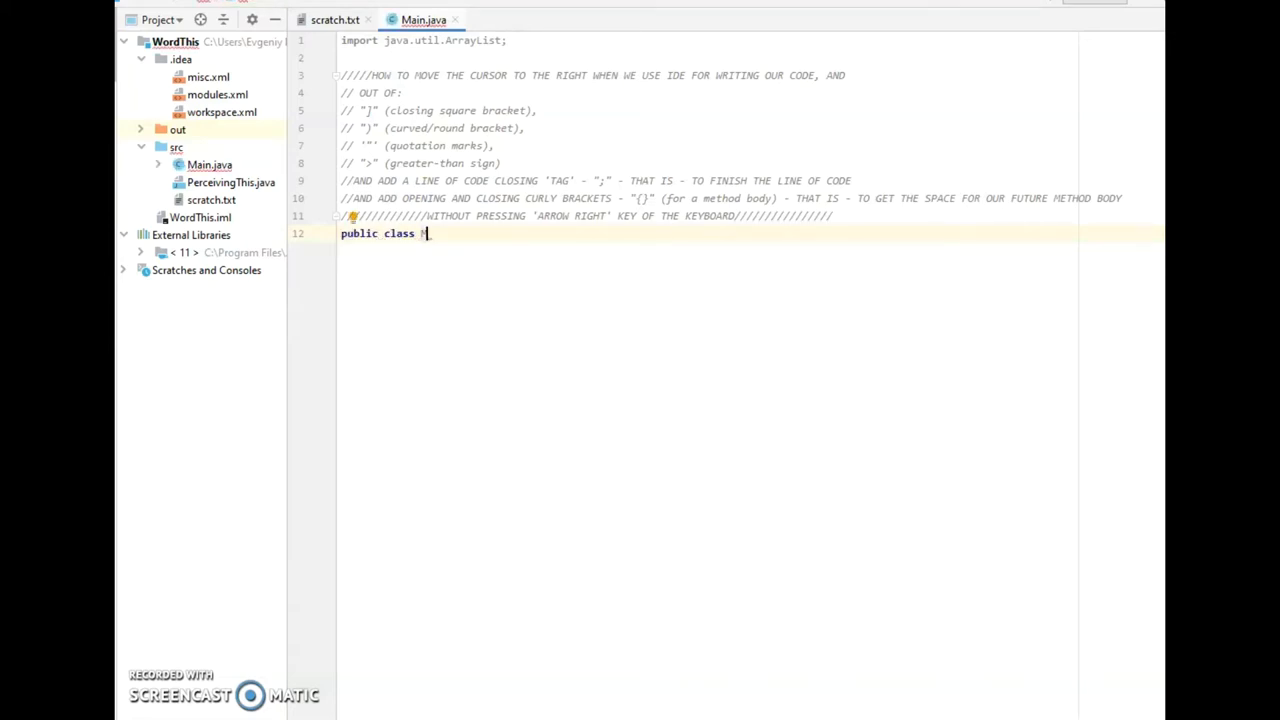
{"action": "type", "text": "Main"}
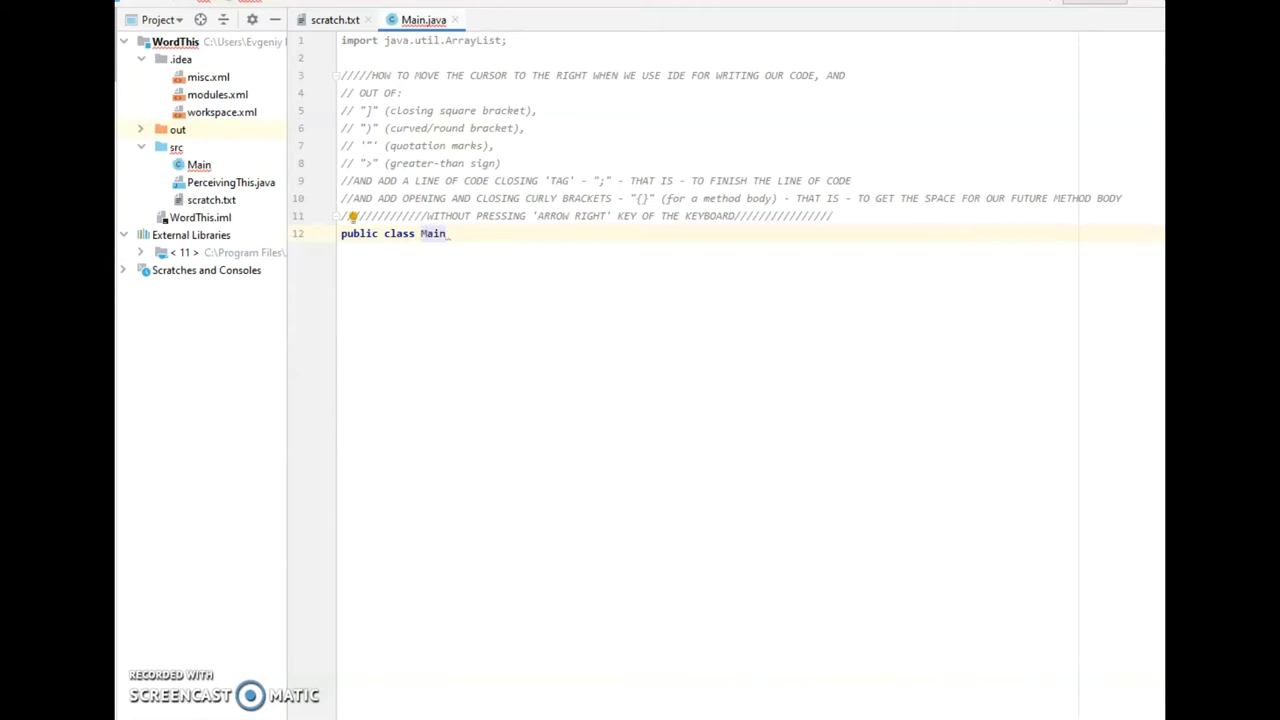
{"action": "type", "text": "{"}
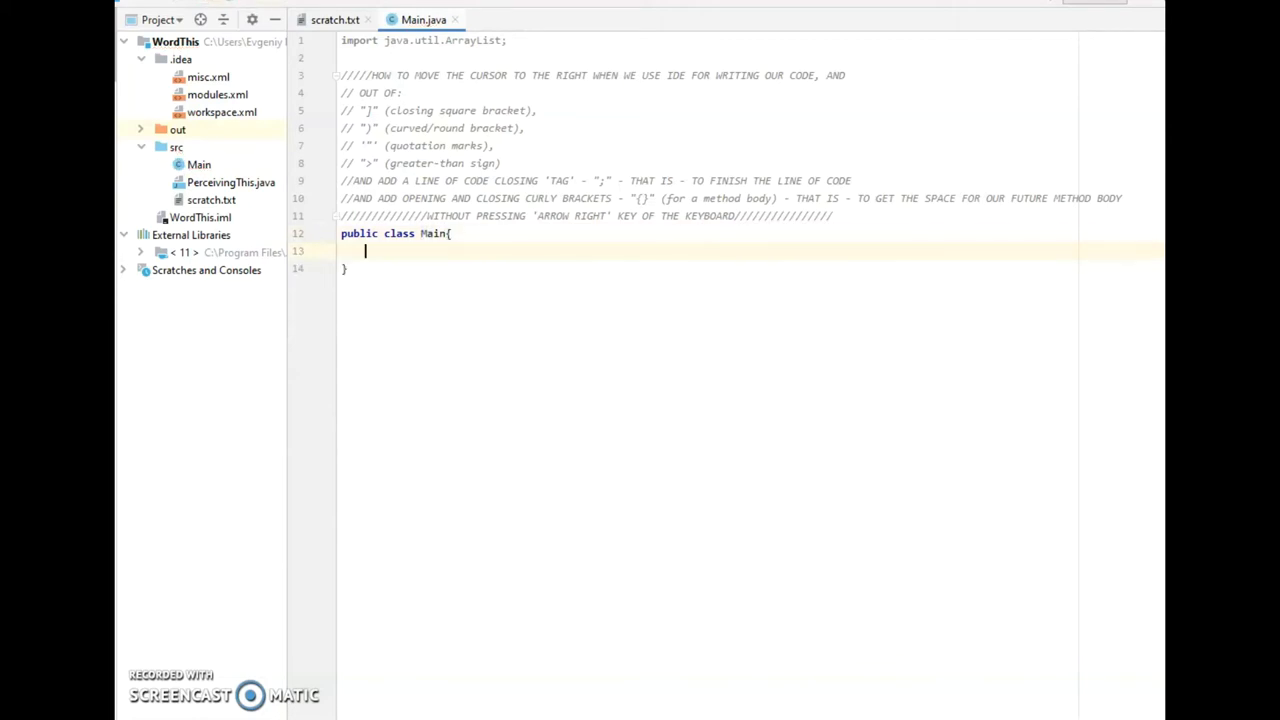
Write the method header 'public static void main(String [])' inside class Main
{"action": "type", "text": "p"}
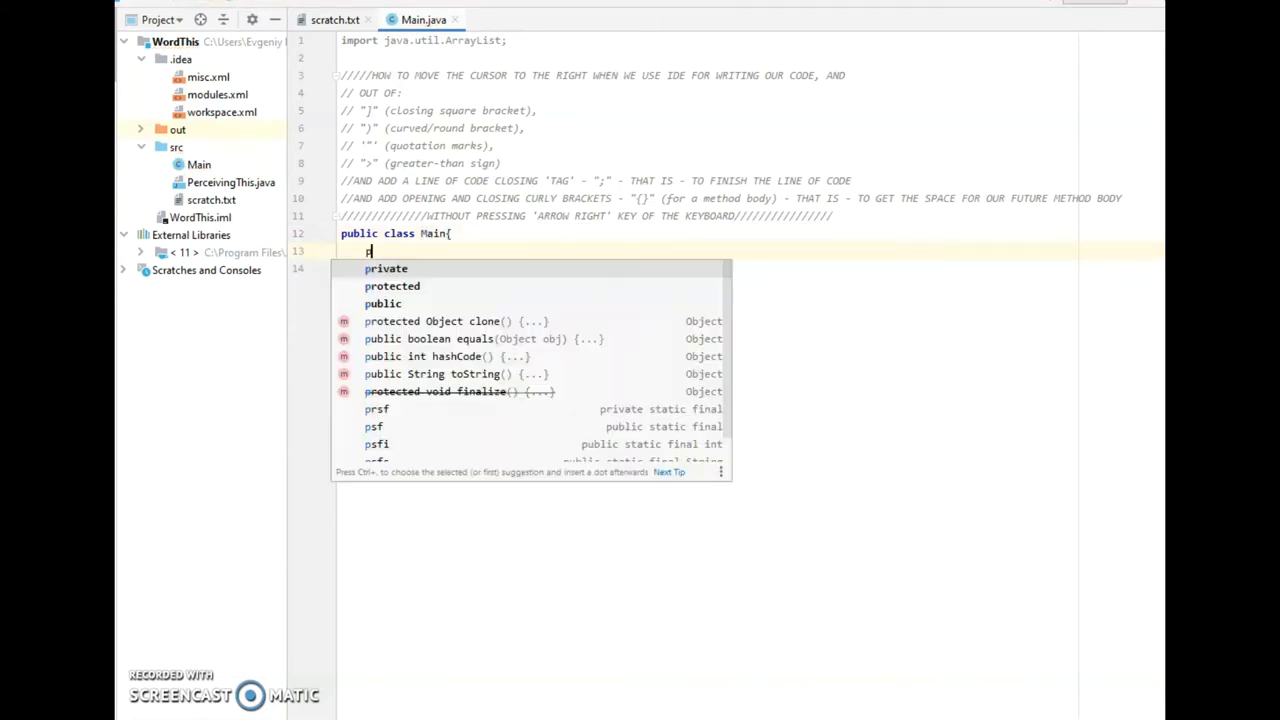
{"action": "type", "text": "ublic s"}
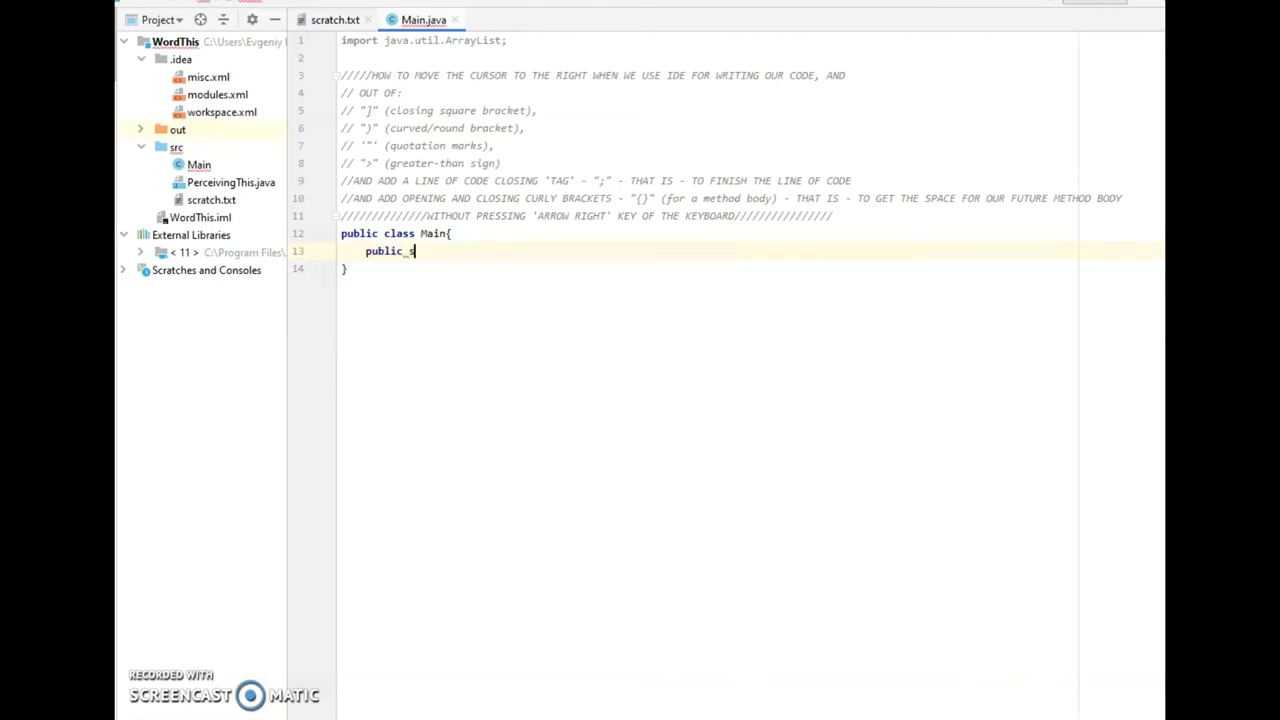
{"action": "type", "text": "tatic void"}
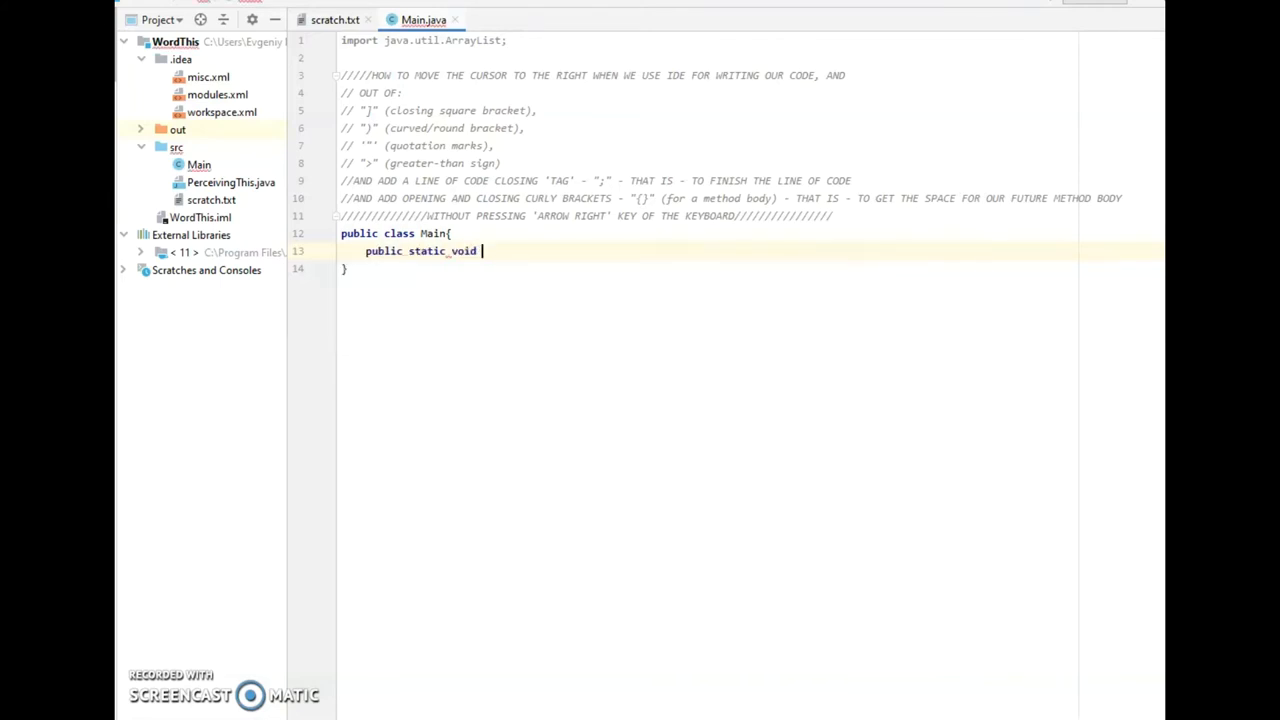
{"action": "type", "text": "main"}
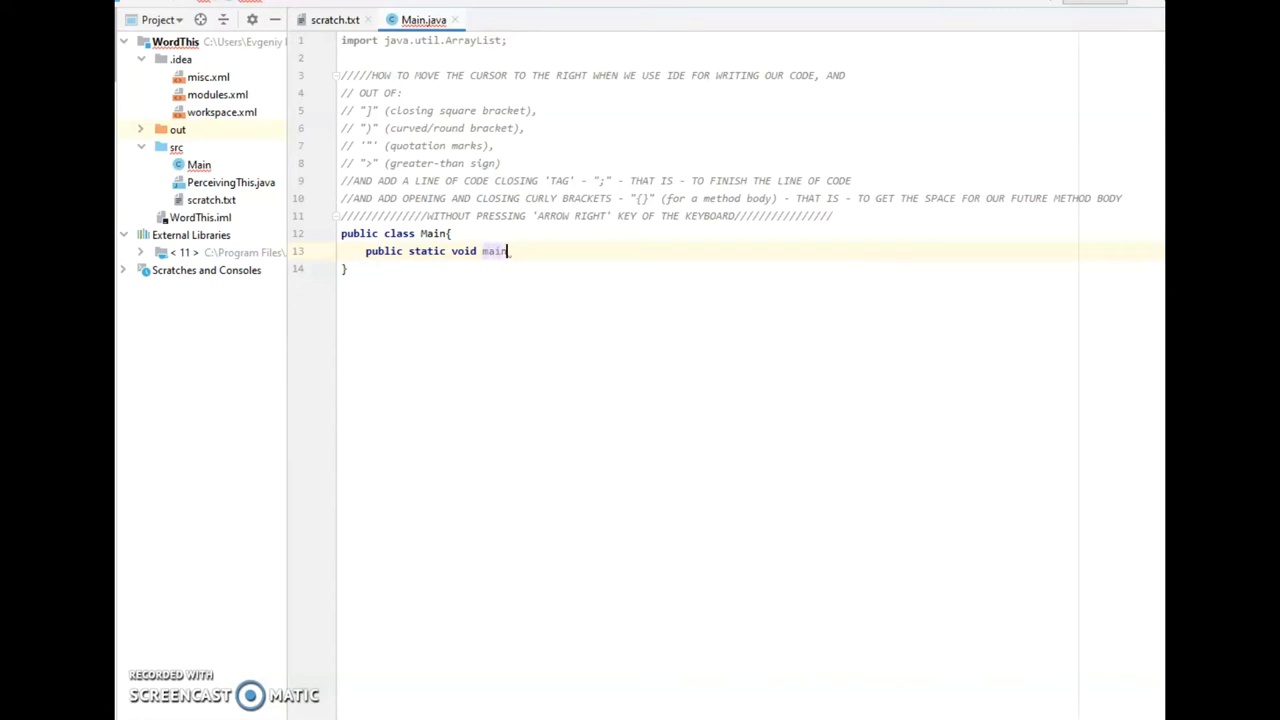
{"action": "type", "text": "()"}
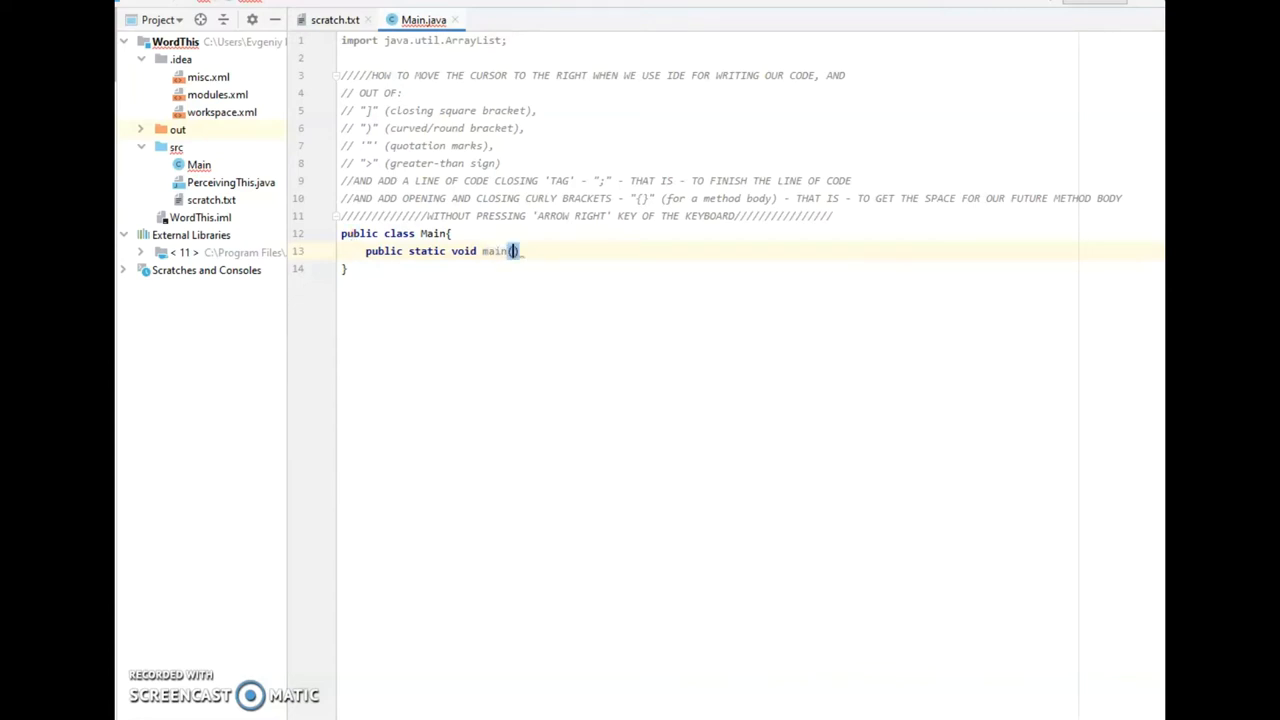
{"action": "type", "text": "String"}
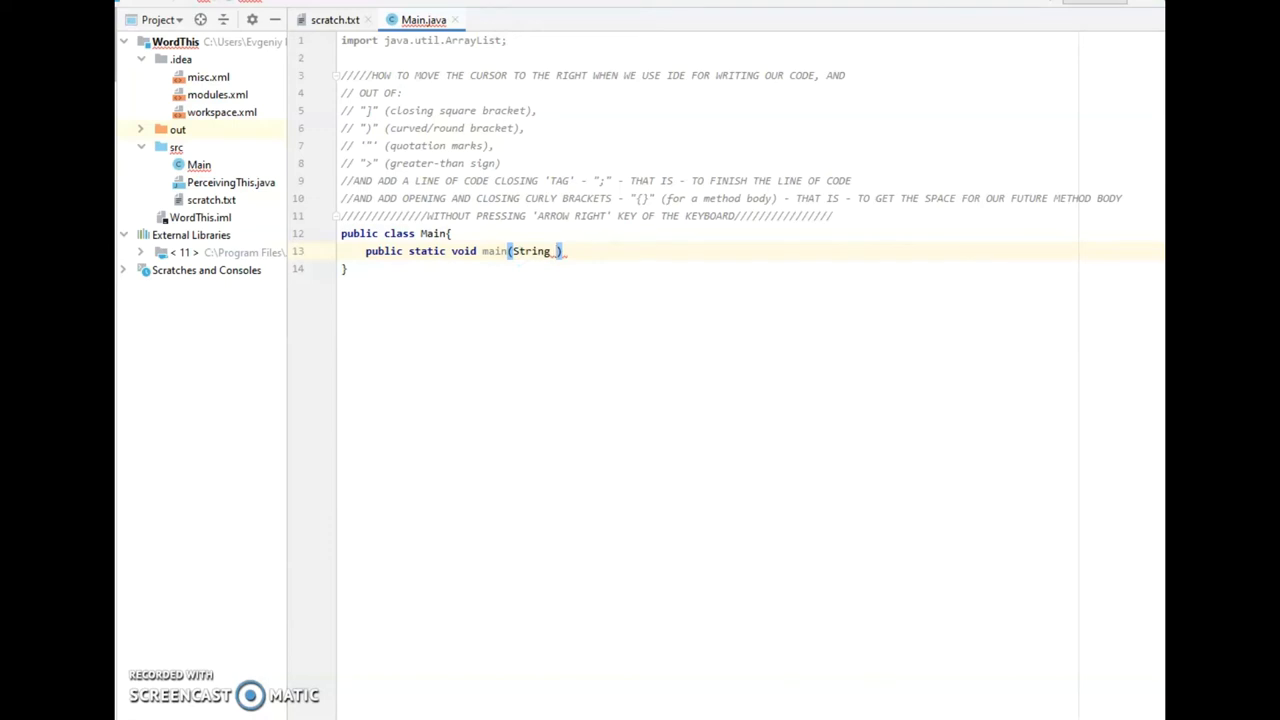
{"action": "type", "text": "[]"}
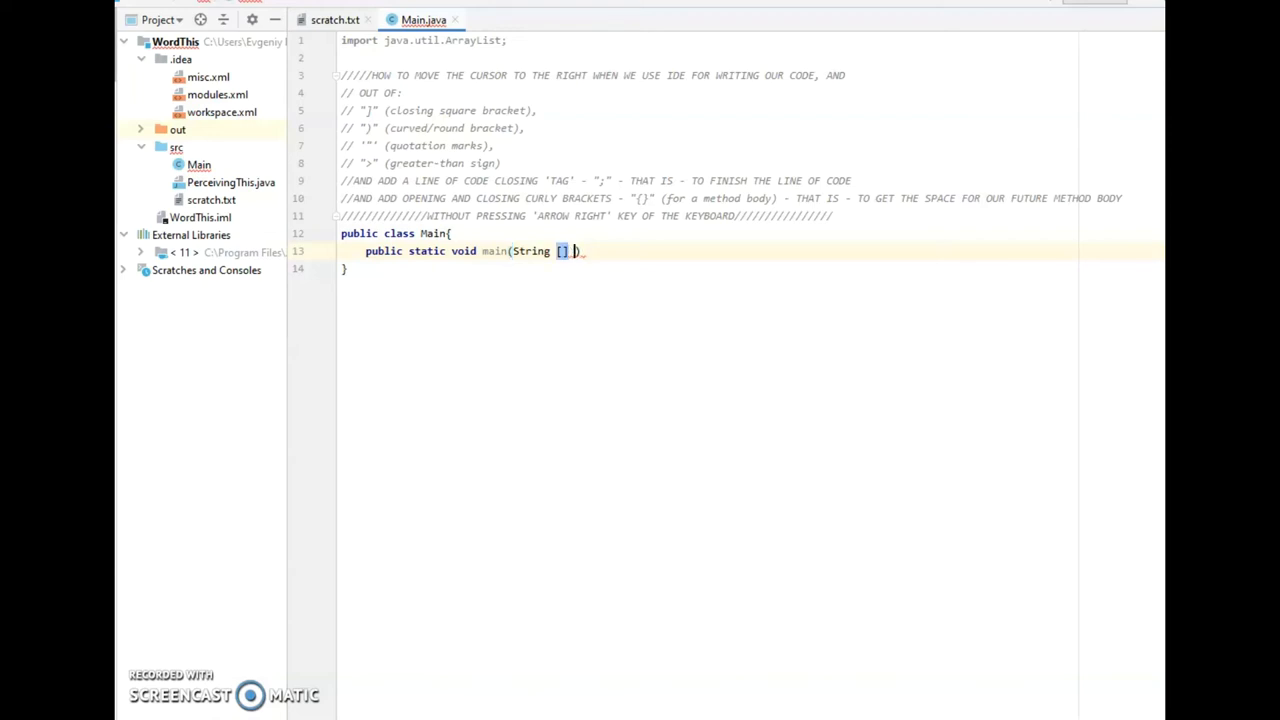
Name the main parameter 'arg' so the header reads main(String[] arg)
{"action": "type", "text": "arg"}
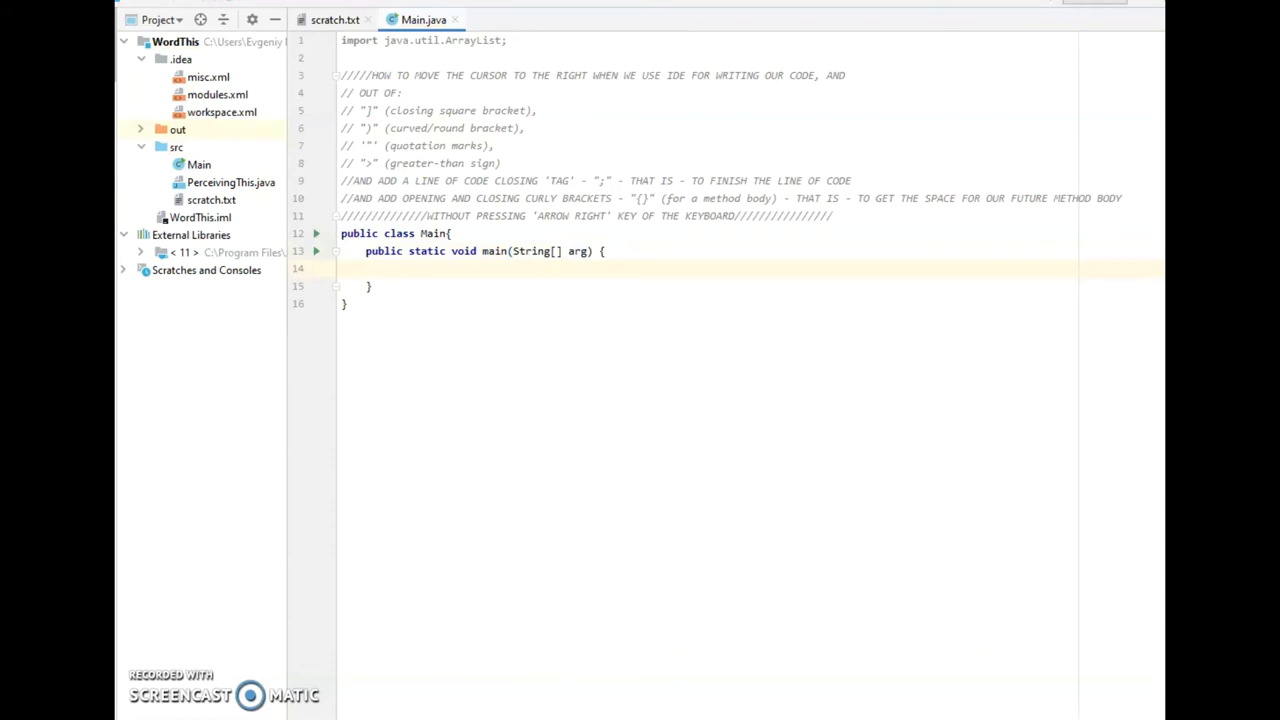
Write the line String four = "Four"; inside main, retyping the assignment to get it right
{"action": "type", "text": "s"}
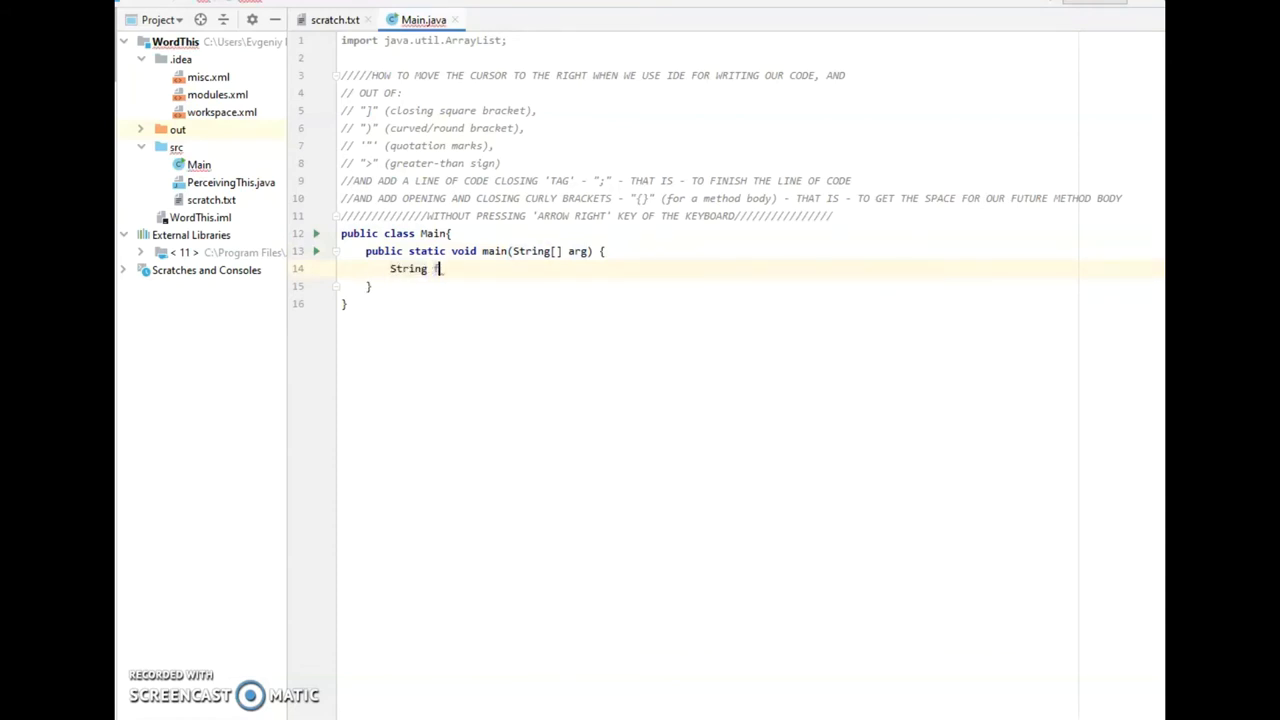
{"action": "type", "text": "four"}
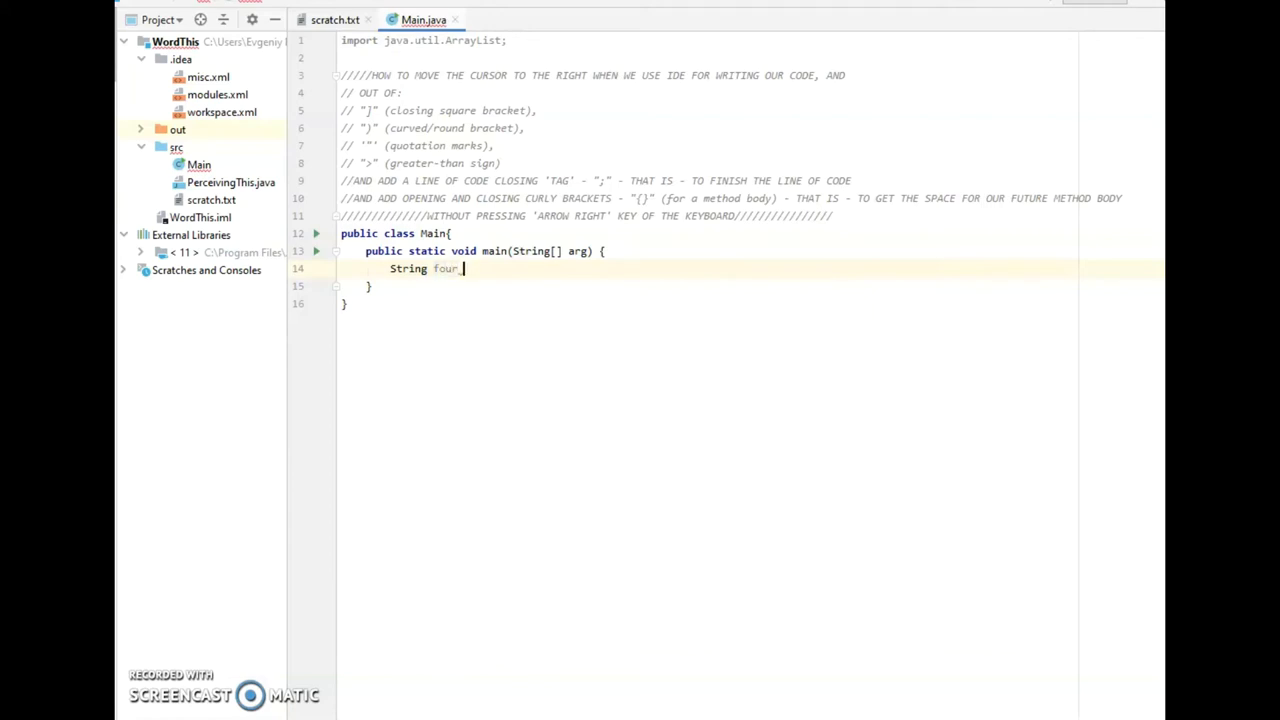
{"action": "type", "text": "= \"f"}
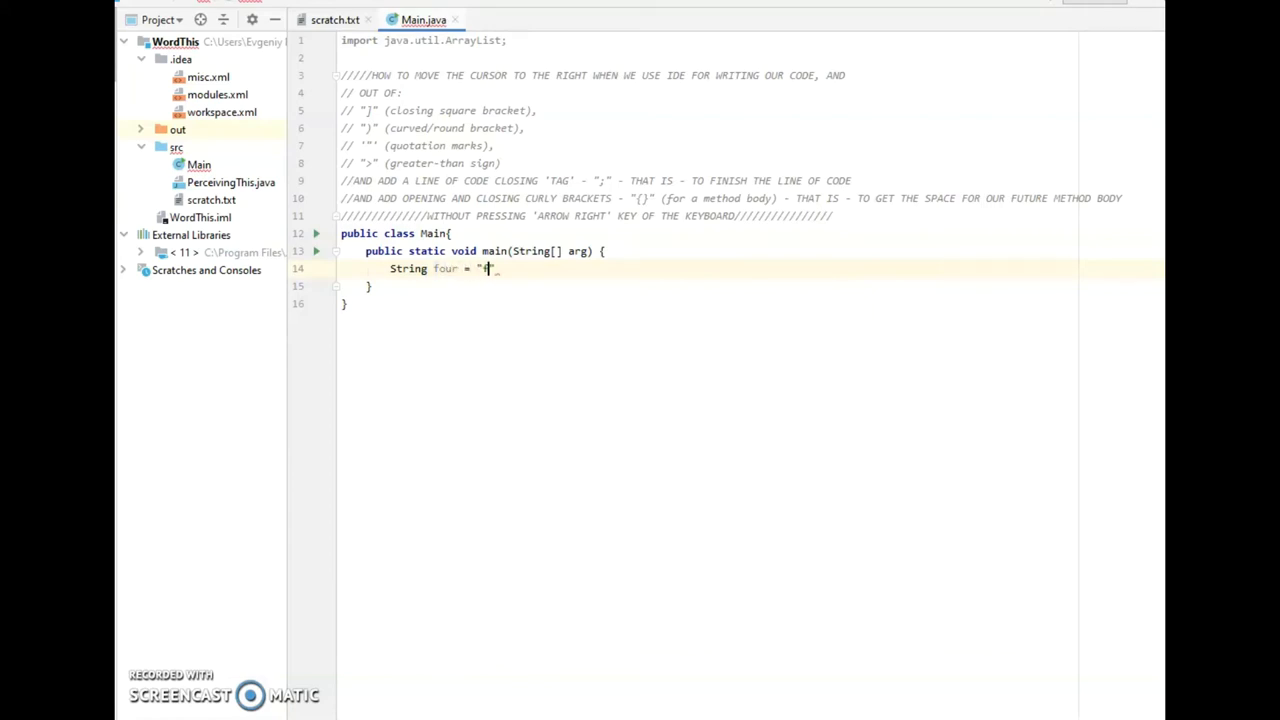
{"action": "type", "text": "our"}
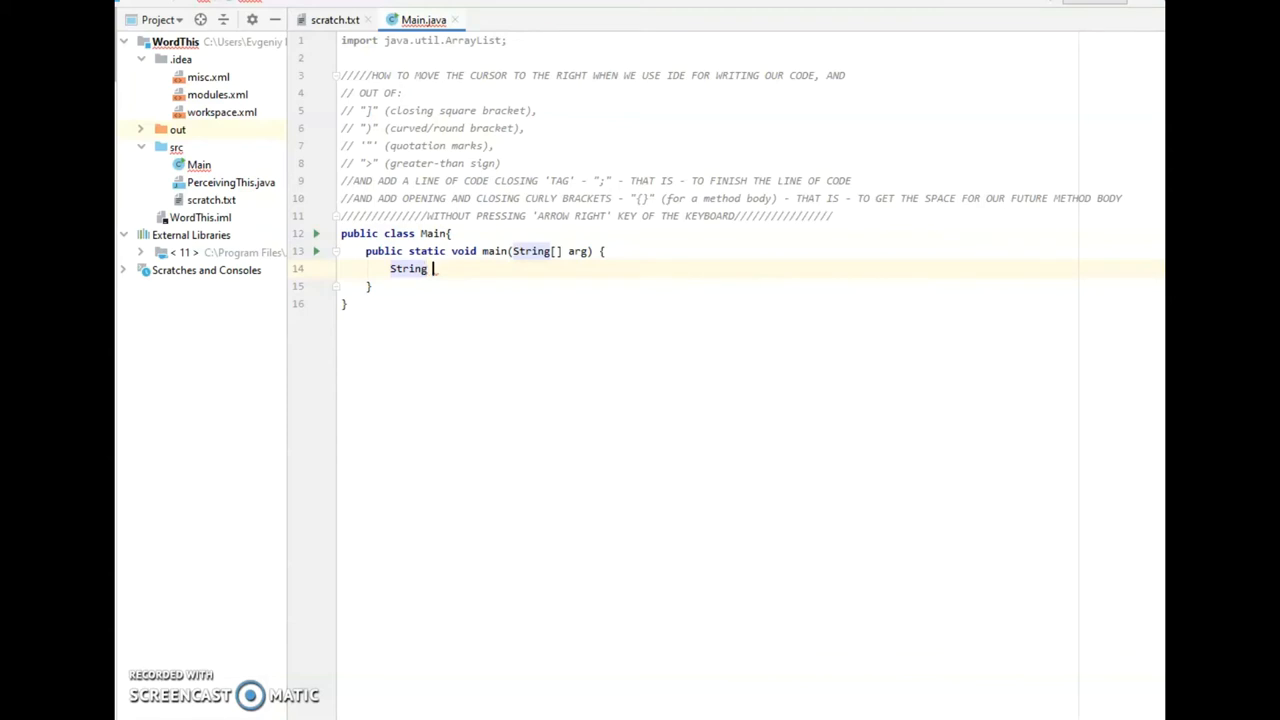
{"action": "type", "text": "four"}
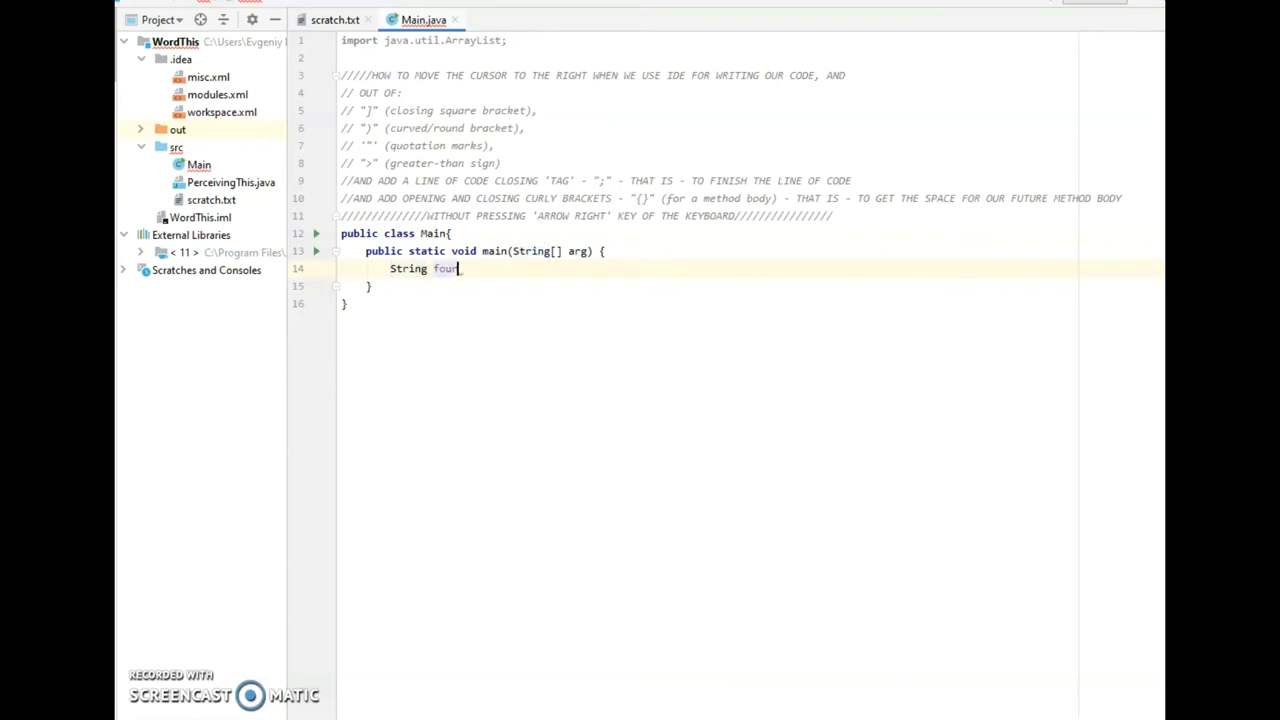
{"action": "type", "text": "= '"}
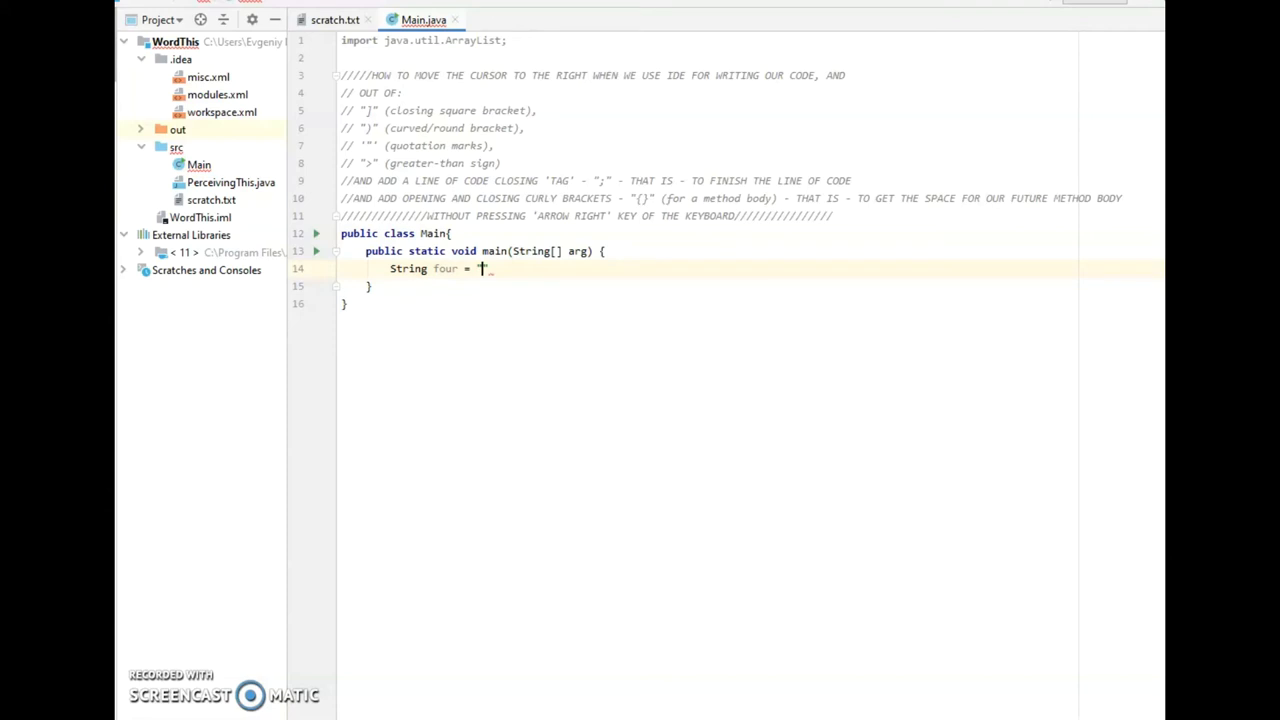
{"action": "type", "text": "four\";"}
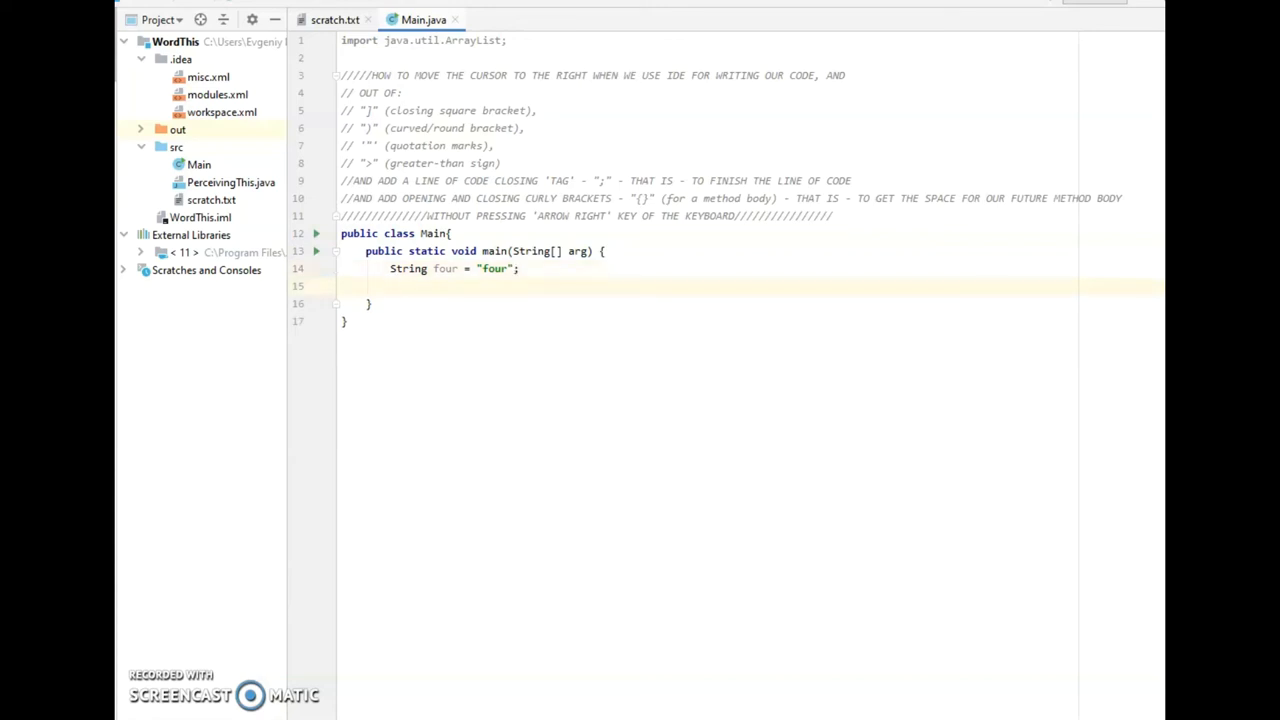
Declare ArrayList<String> list; choosing String from autocomplete as the element type
{"action": "type", "text": "ArrayList"}
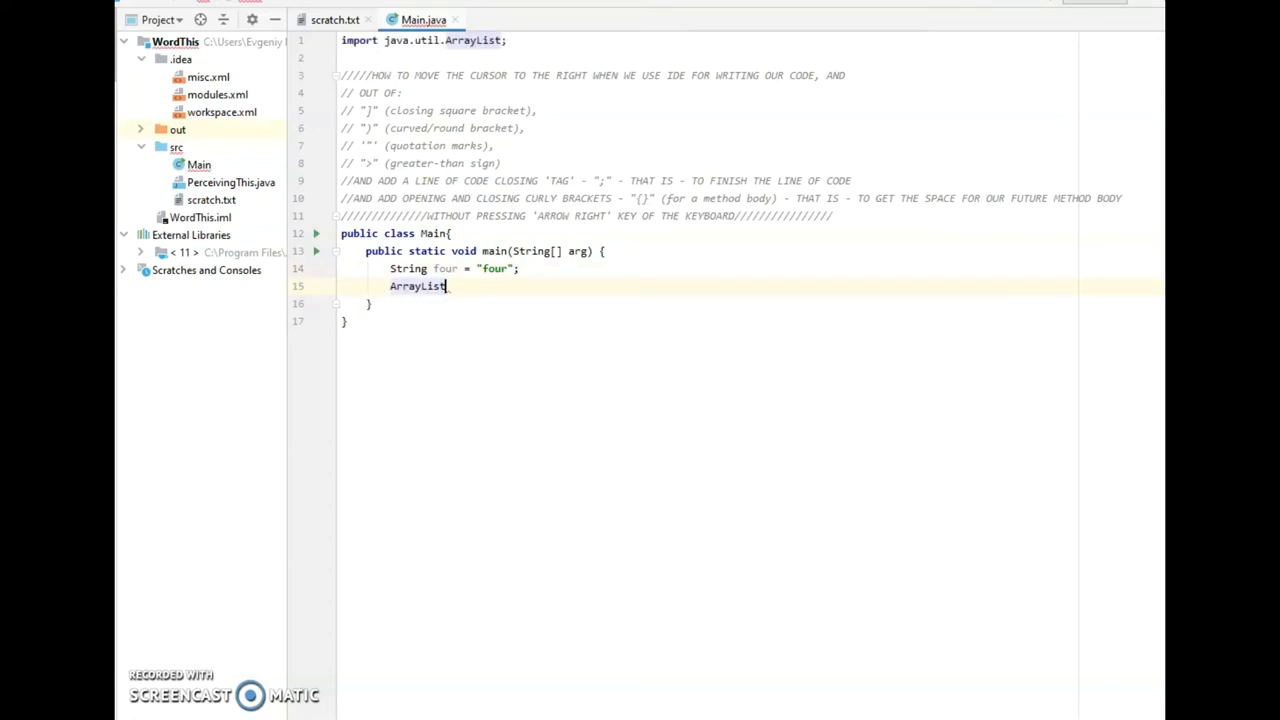
{"action": "type", "text": "<S>"}
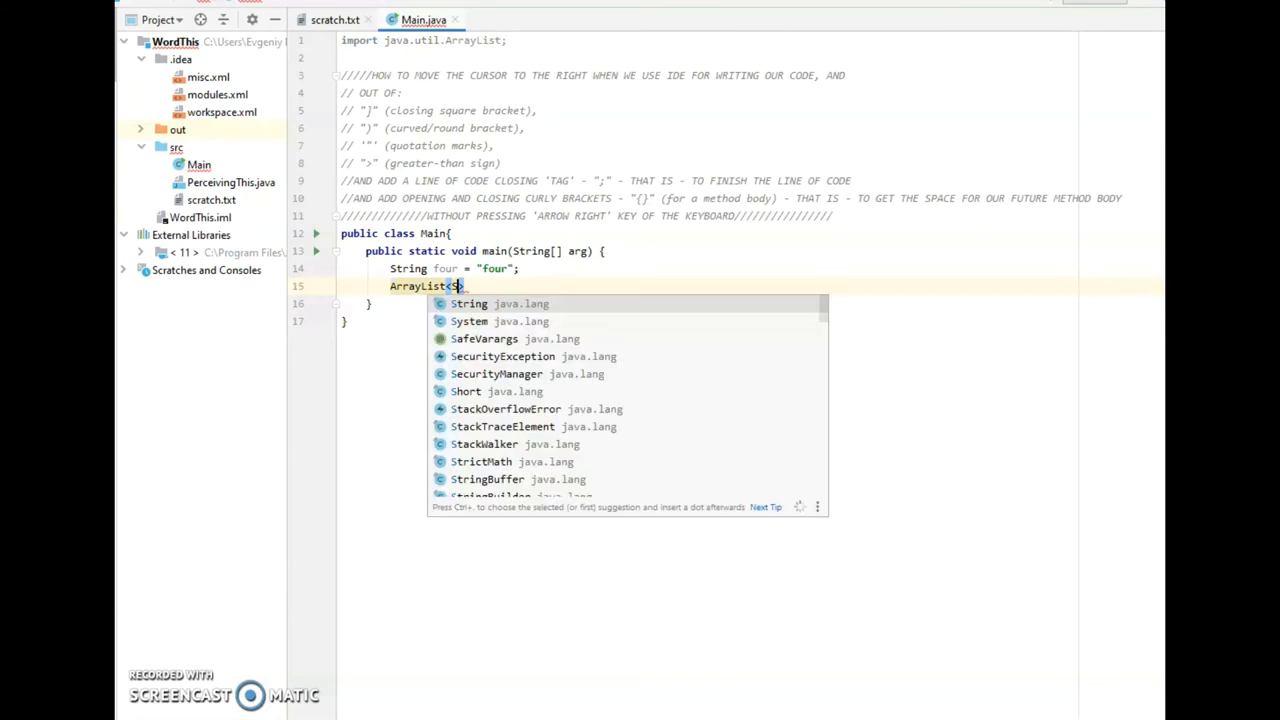
{"action": "left_click", "coordinate": [468, 304]}
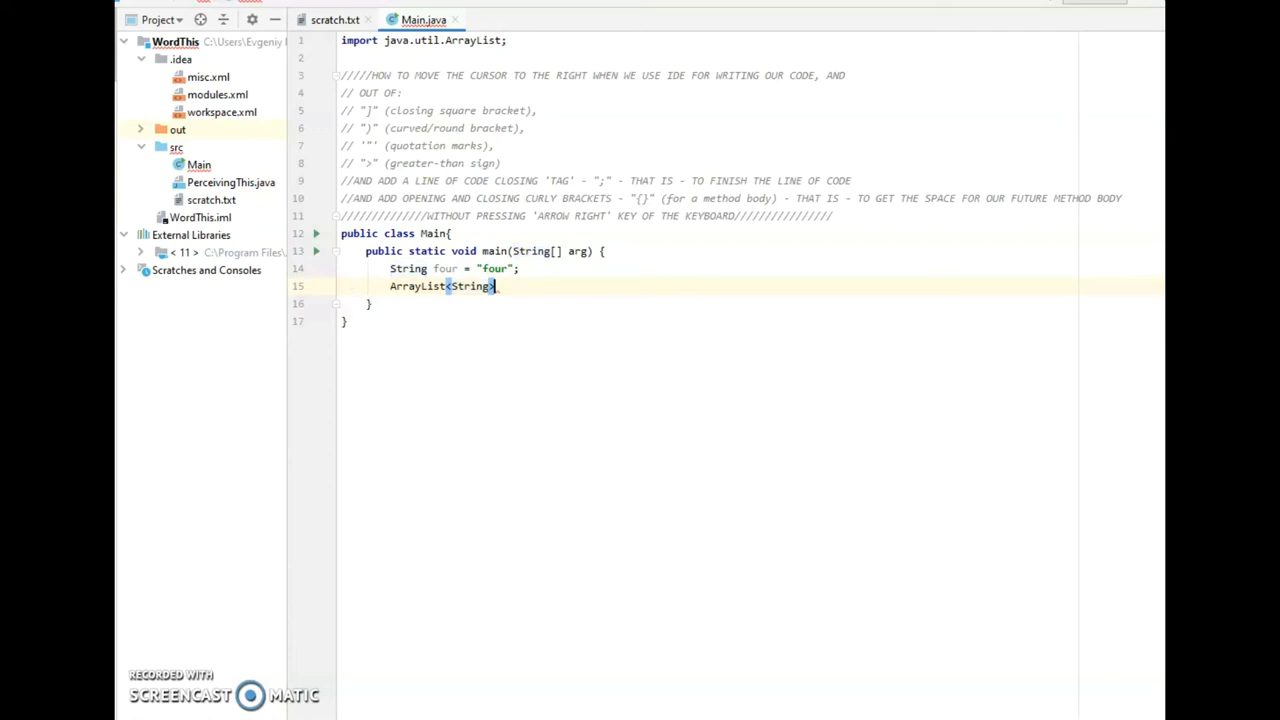
Call list.add("one"); and start a new line below the list declaration
{"action": "type", "text": "list"}
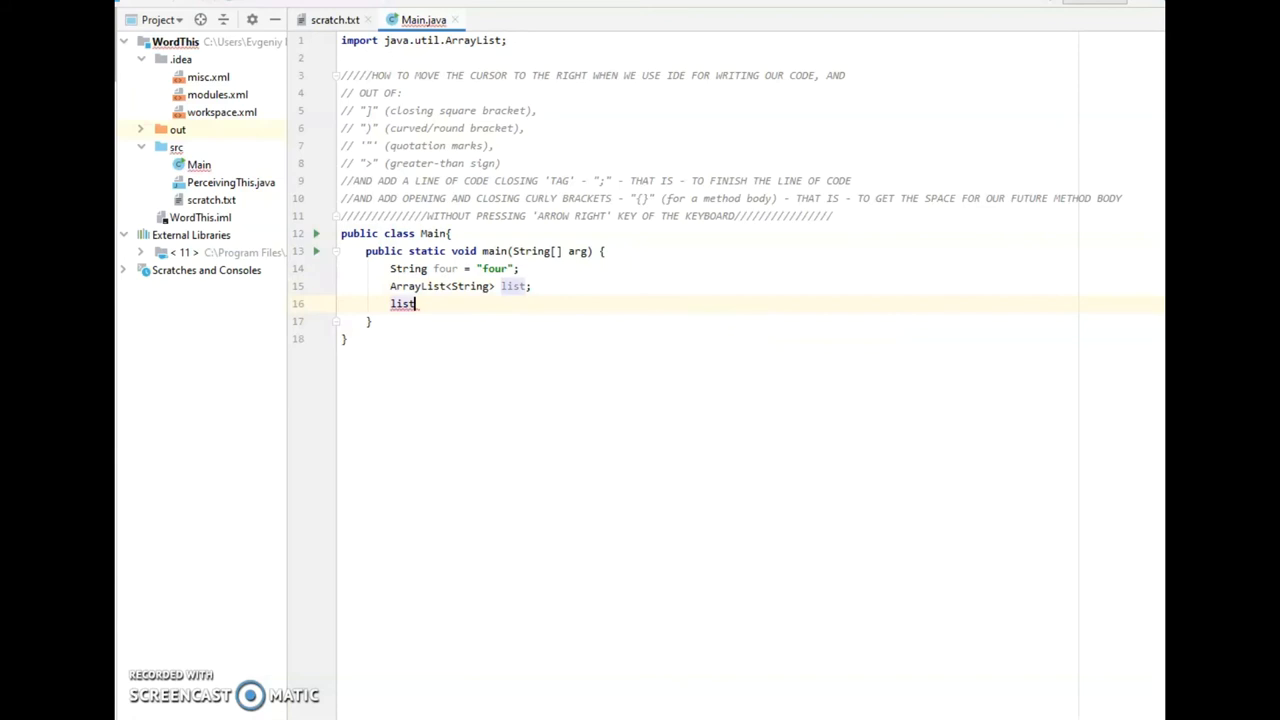
{"action": "type", "text": ".add(\"one\");"}
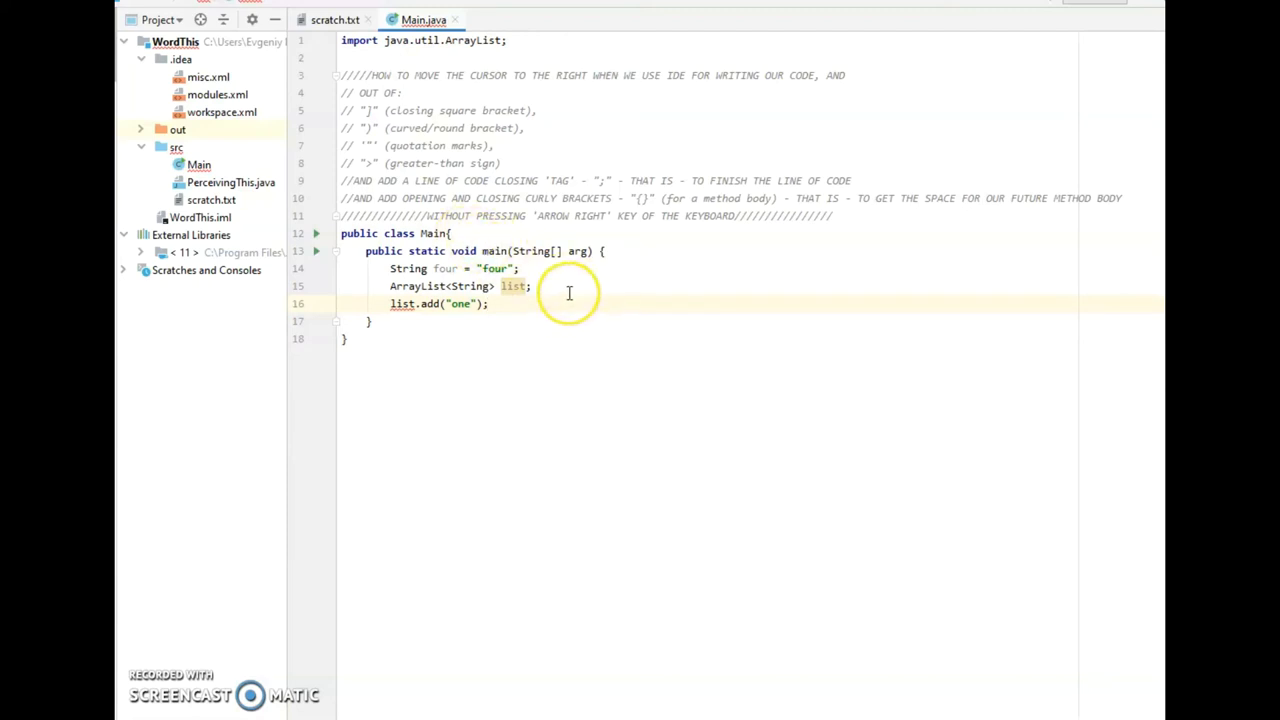
{"action": "mouse_move", "coordinate": [548, 288]}
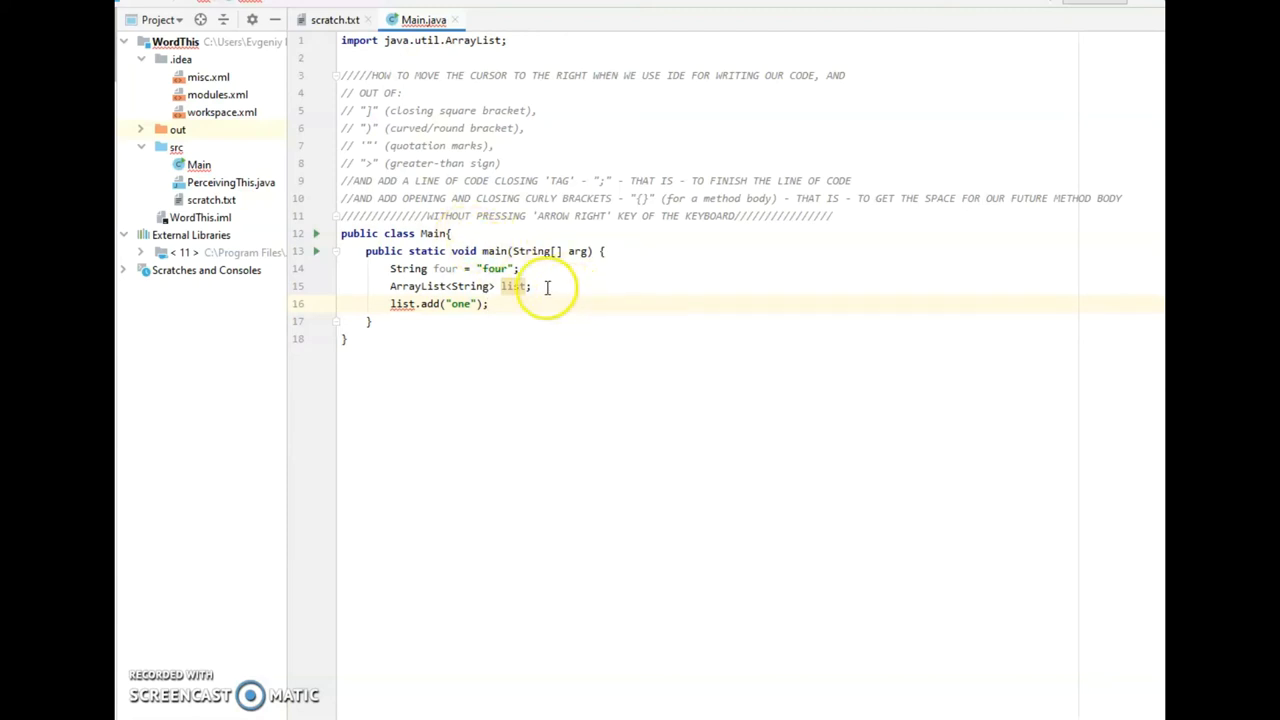
{"action": "left_click", "coordinate": [532, 286]}
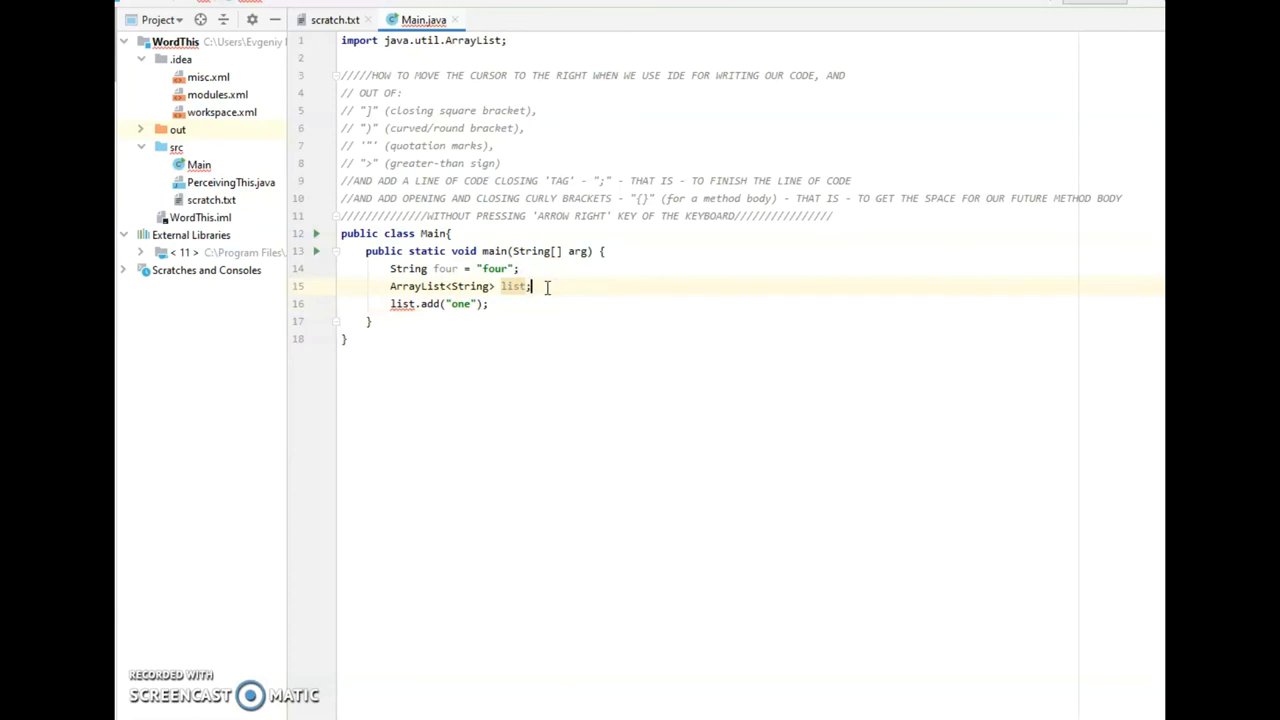
{"action": "key", "text": "enter"}
{"action": "type", "text": "list"}
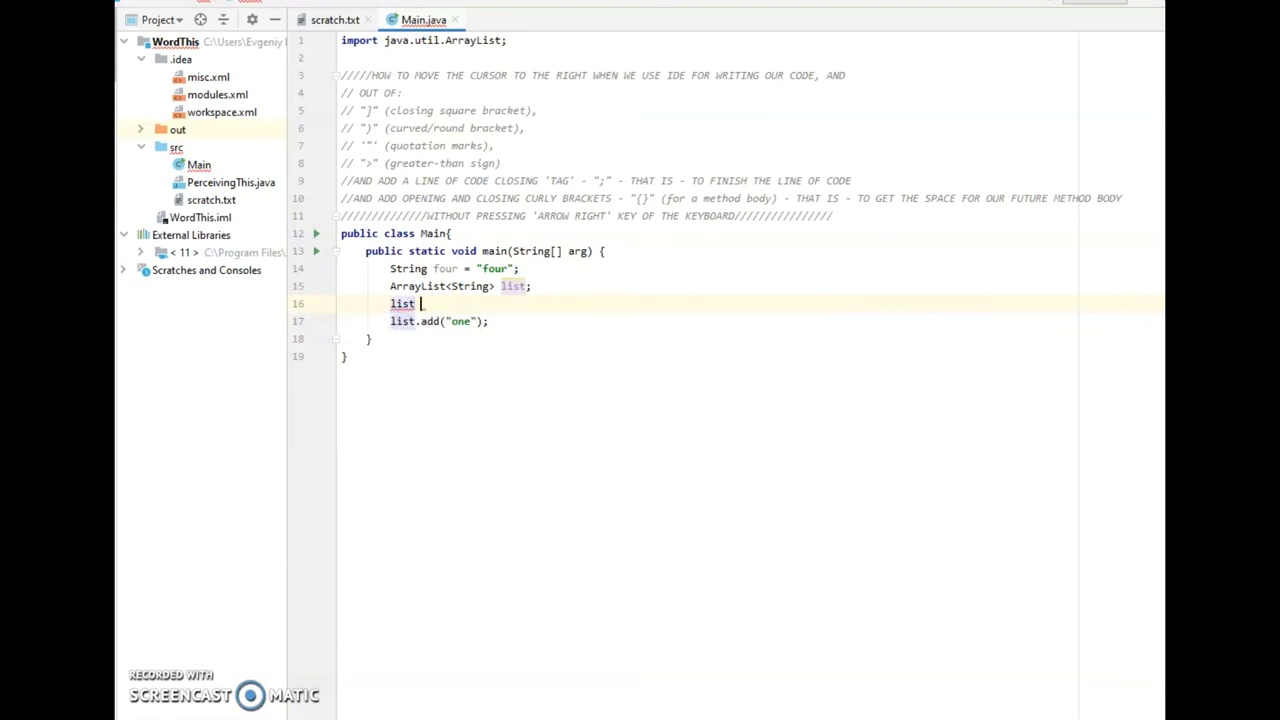
Initialise list = new ArrayList<>(); and add "two" with list.add("two");
{"action": "type", "text": "= new ArrayList<>();"}
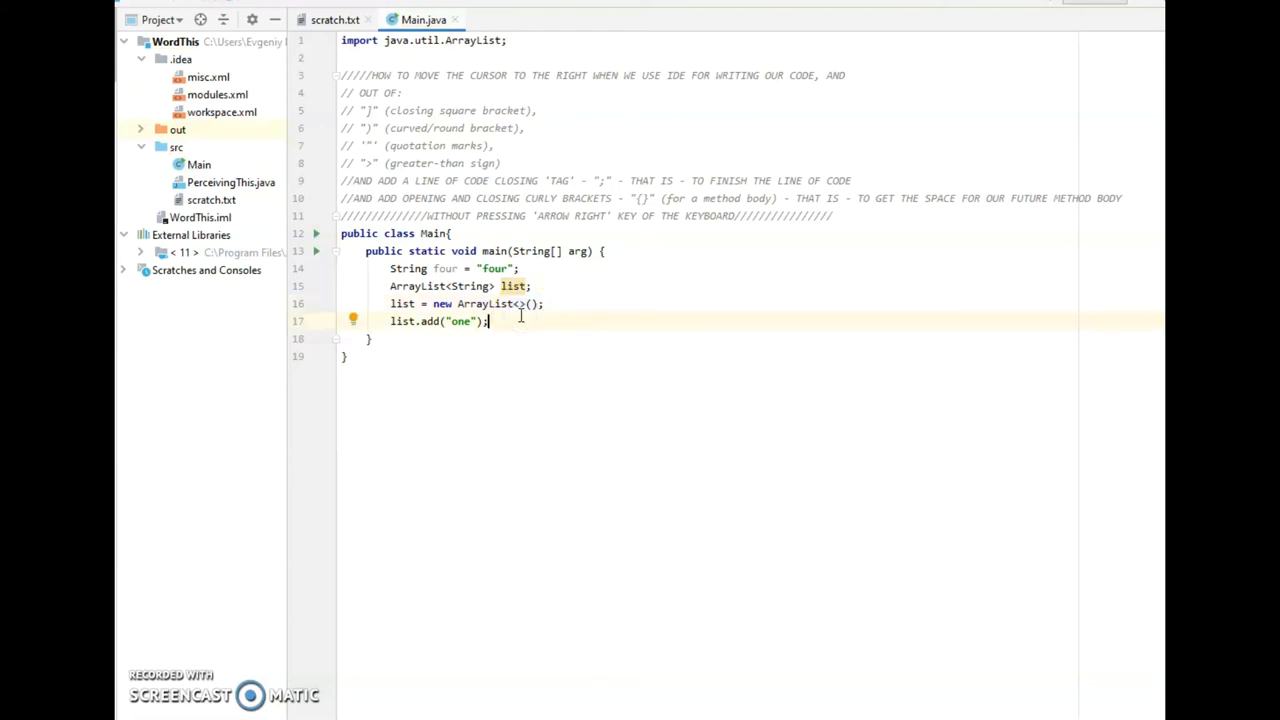
{"action": "type", "text": "list.add("}
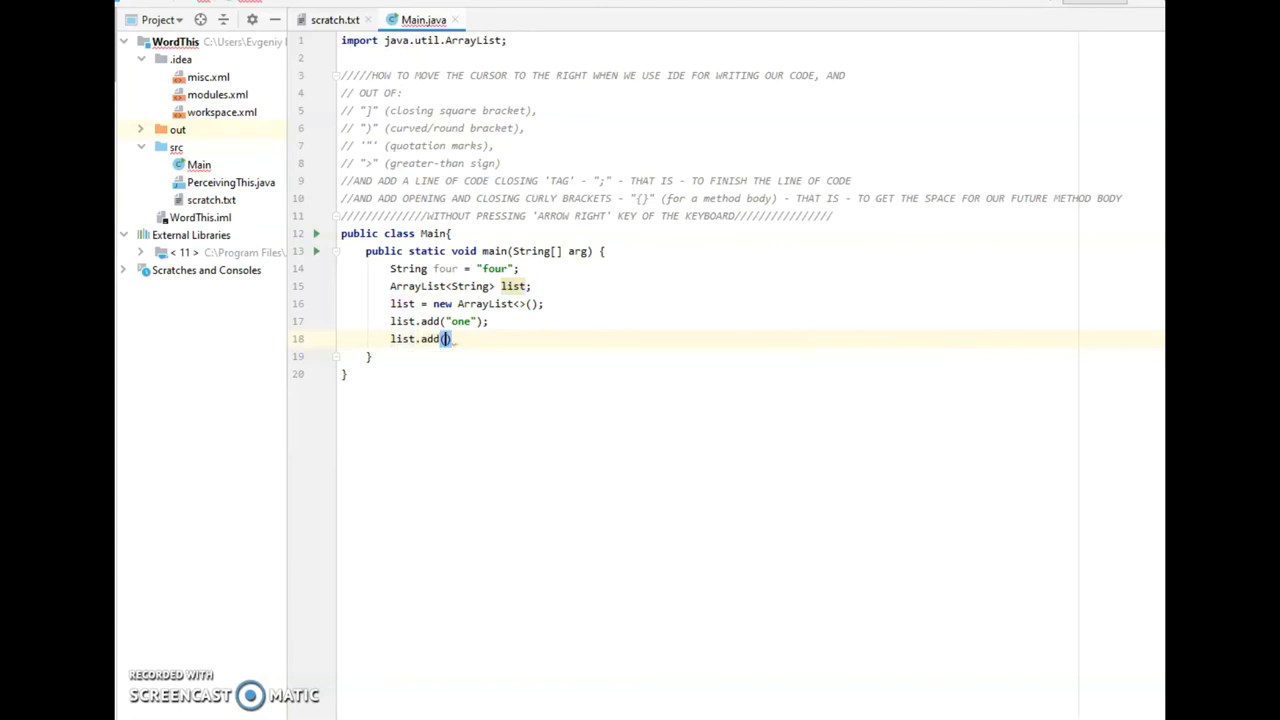
{"action": "type", "text": "\""}
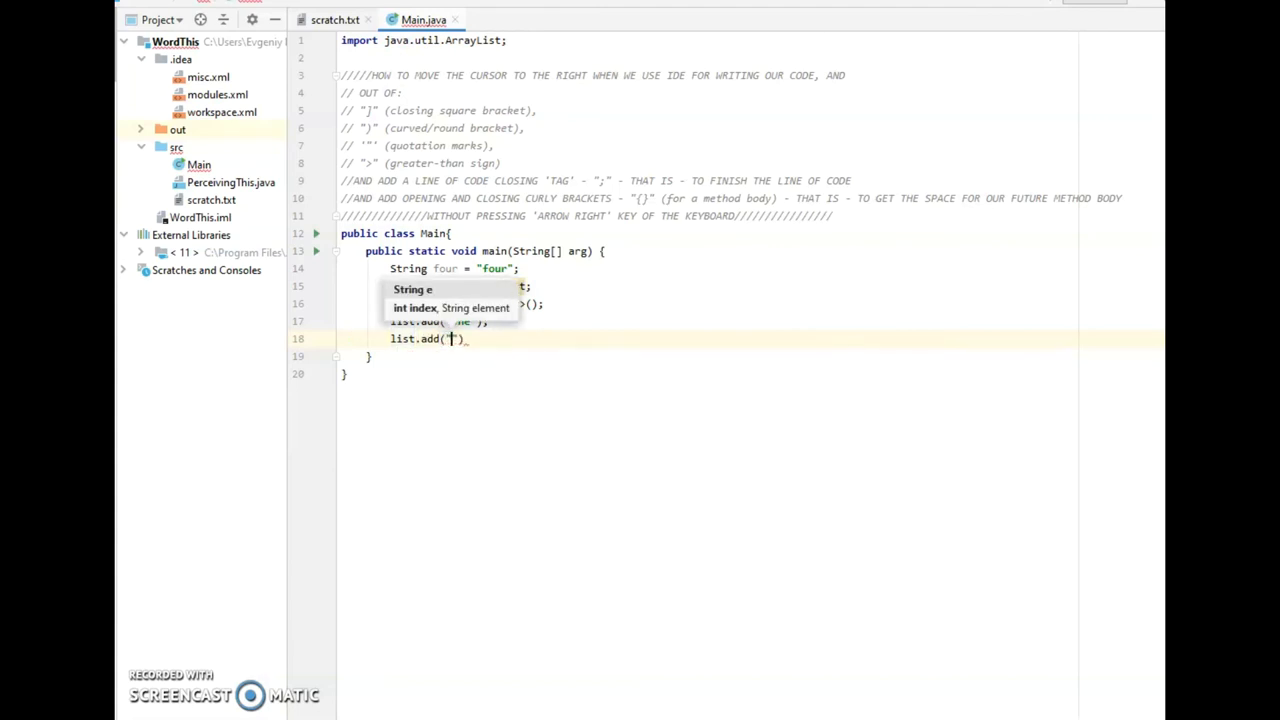
{"action": "type", "text": "two"}
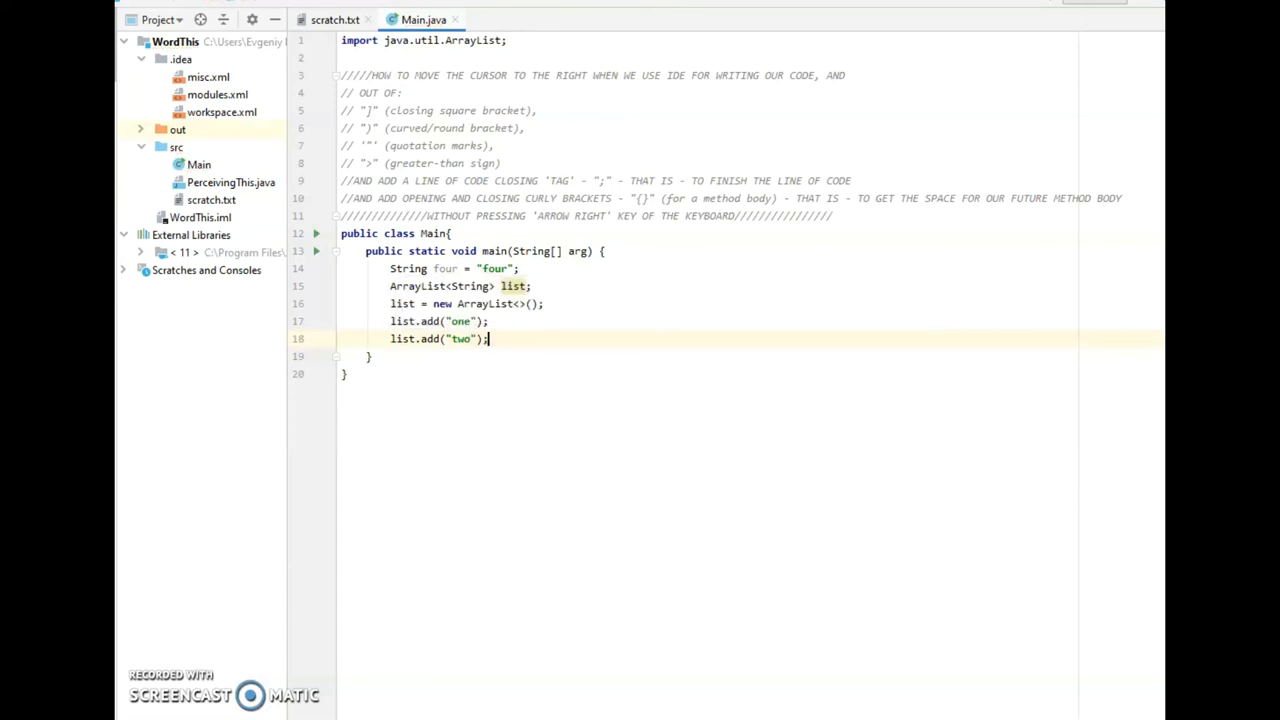
Add the entry list.add("three \n" + four);
{"action": "type", "text": "list.add("}
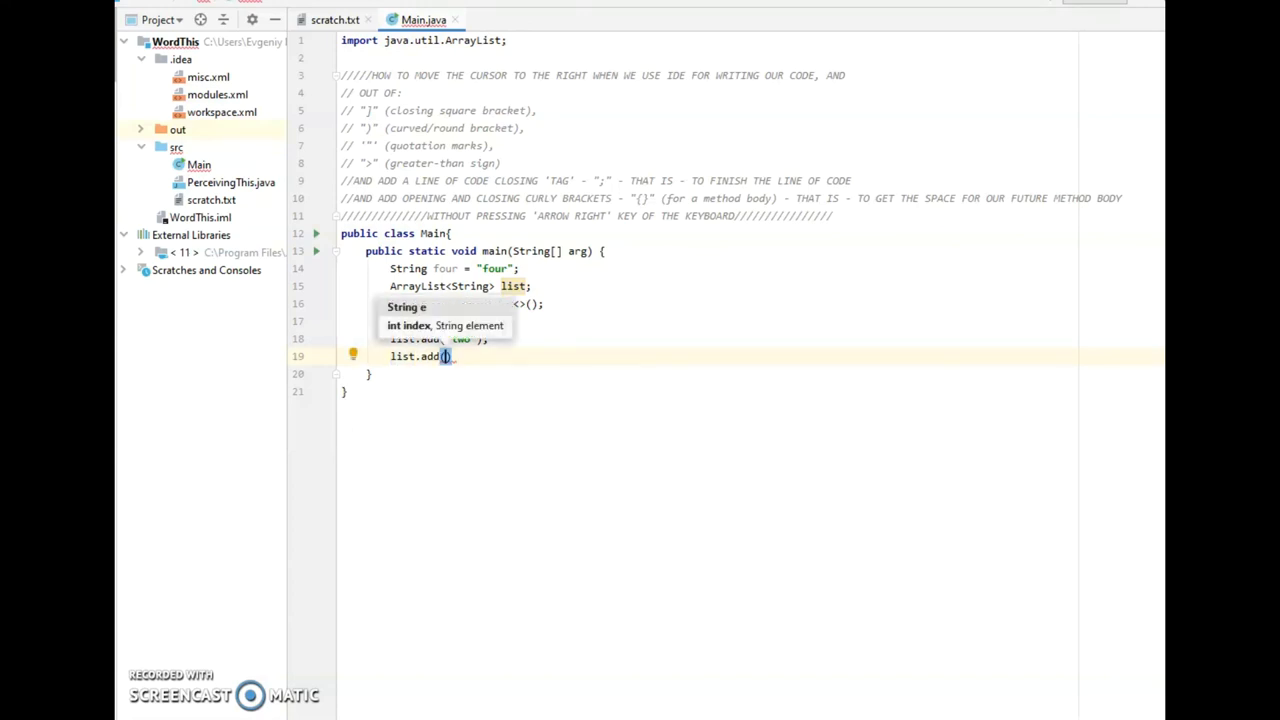
{"action": "type", "text": "three"}
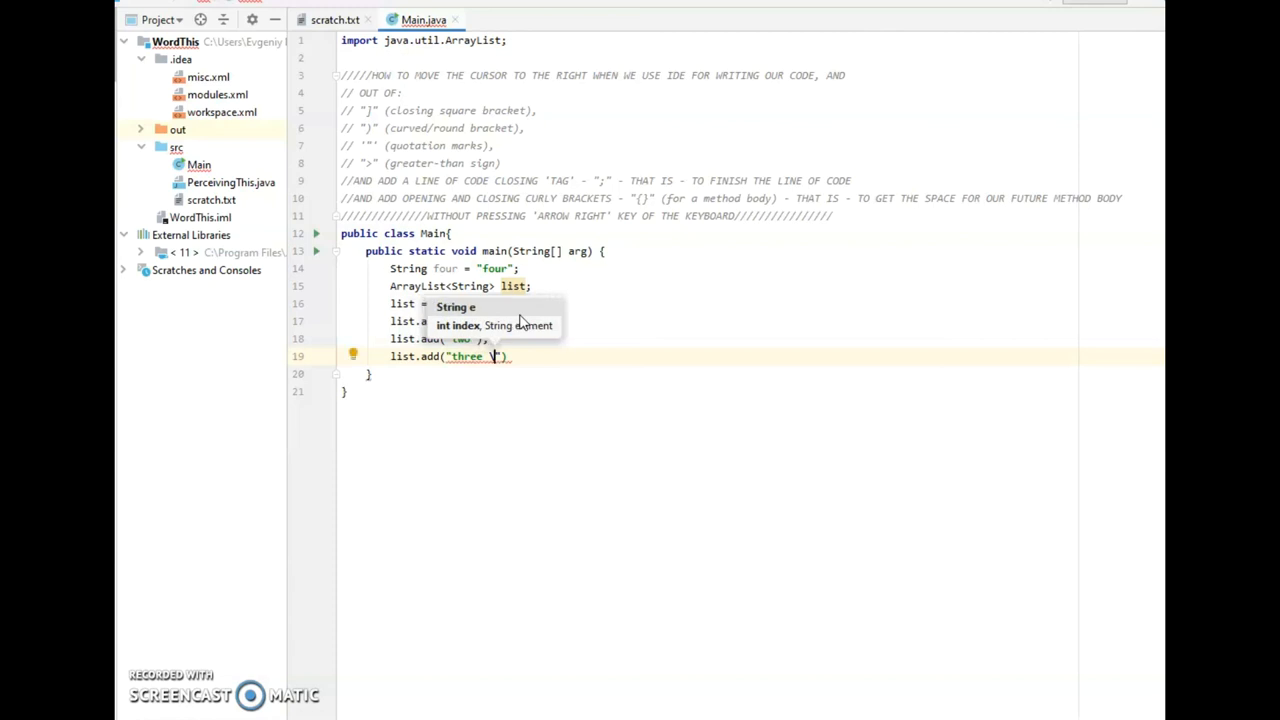
{"action": "type", "text": "n"}
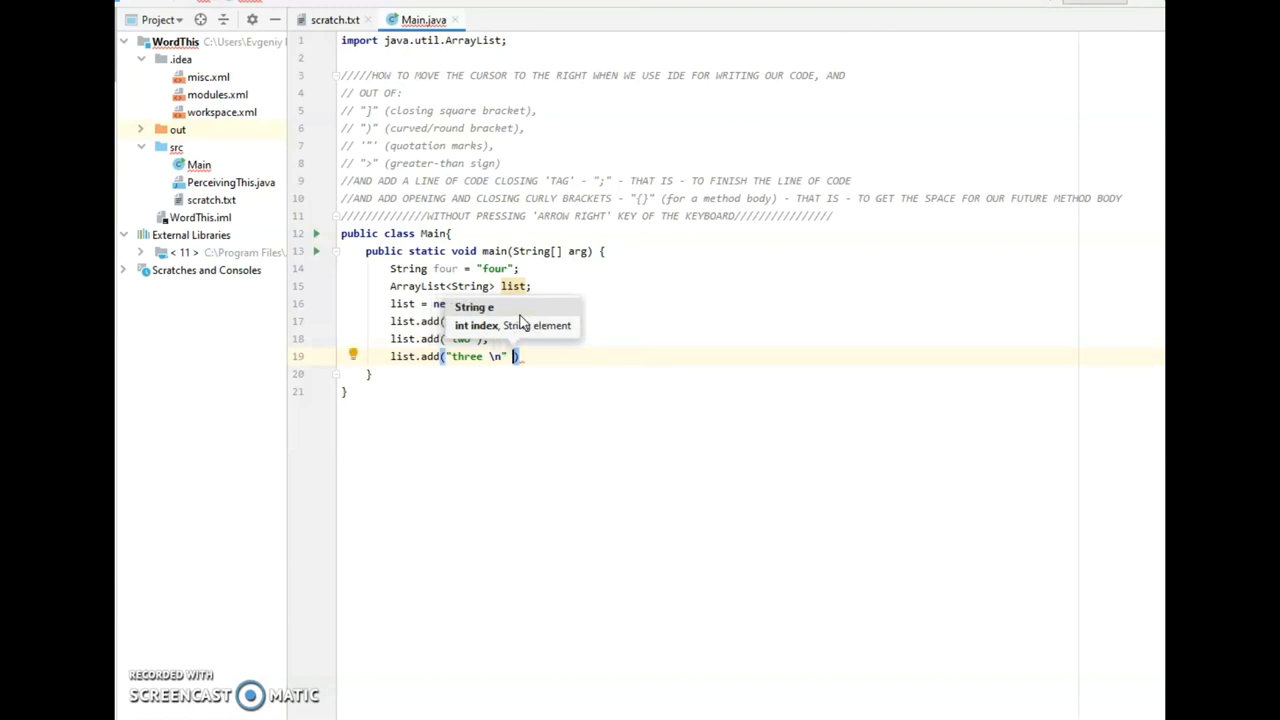
{"action": "type", "text": "+"}
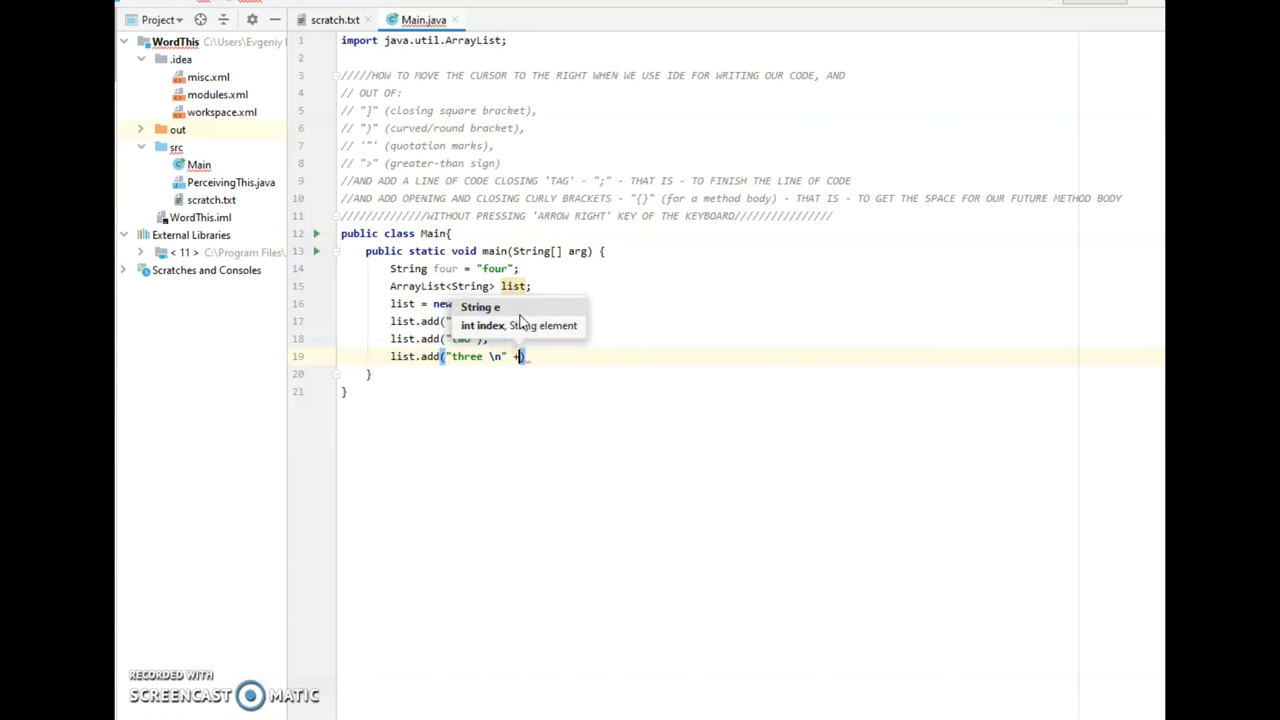
{"action": "type", "text": "four"}
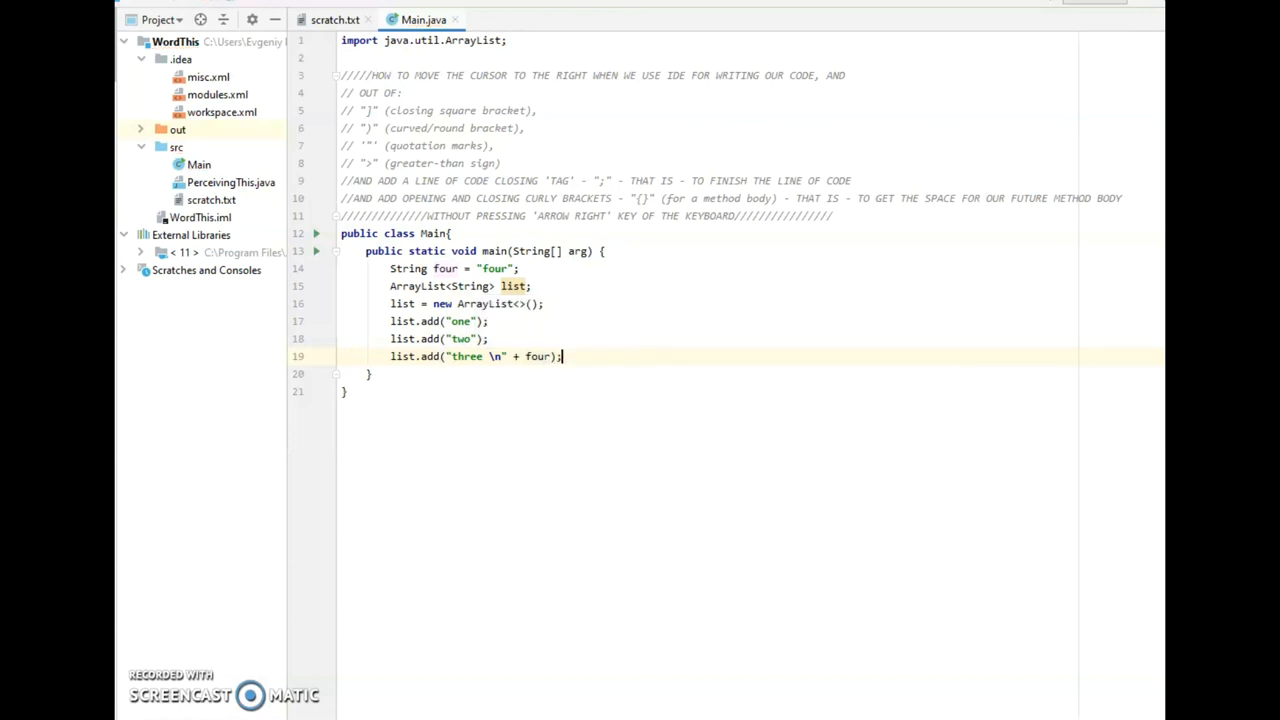
Write the loop header for (String fromList : list), picking String from autocomplete
{"action": "key", "text": "enter"}
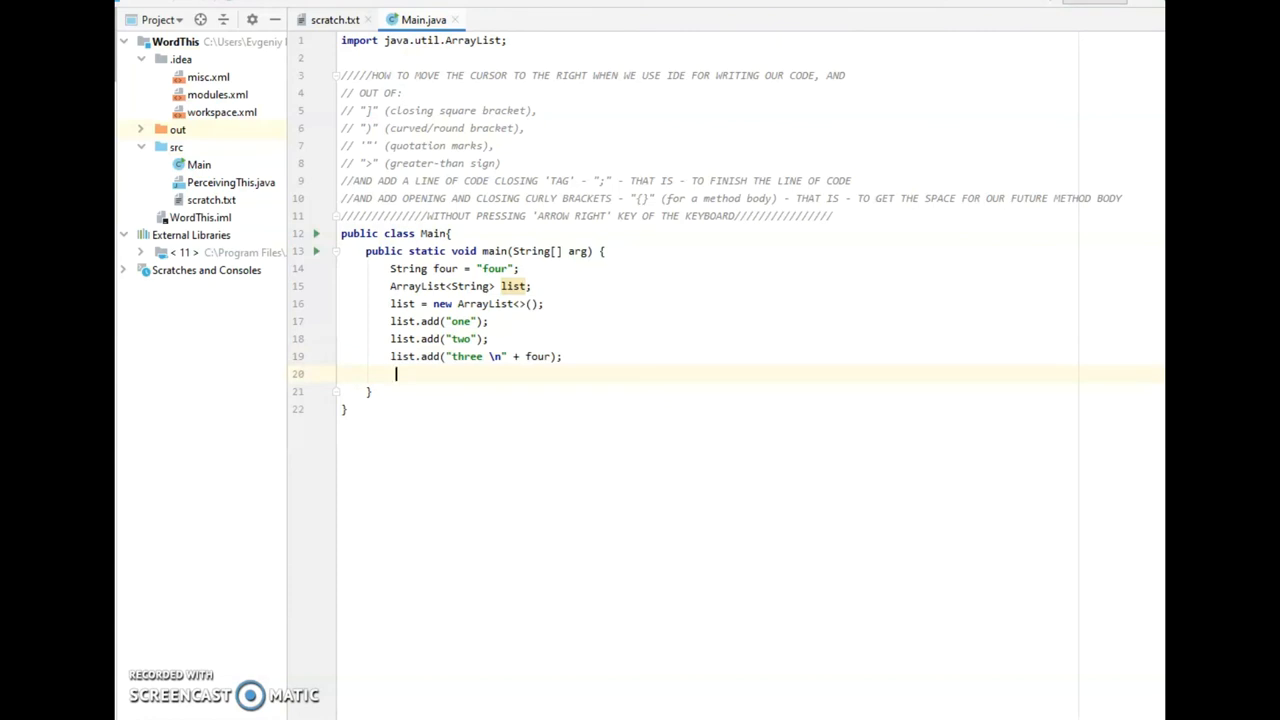
{"action": "type", "text": "f"}
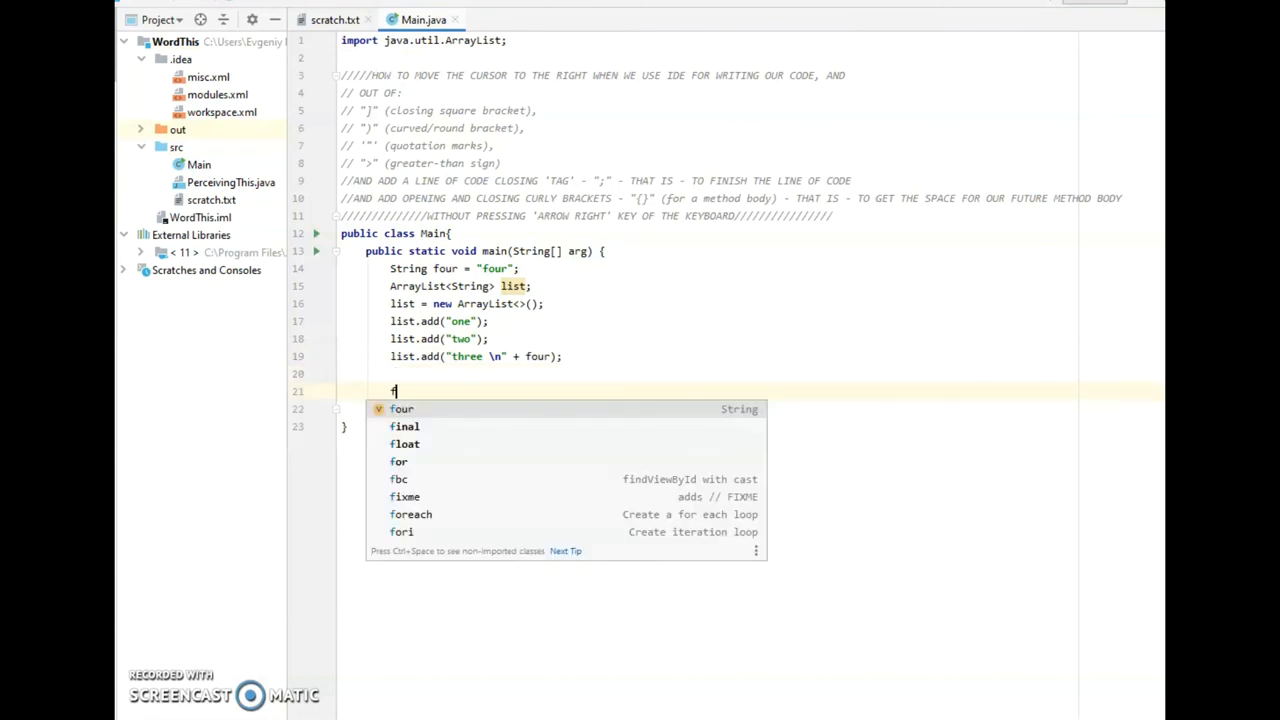
{"action": "type", "text": "or"}
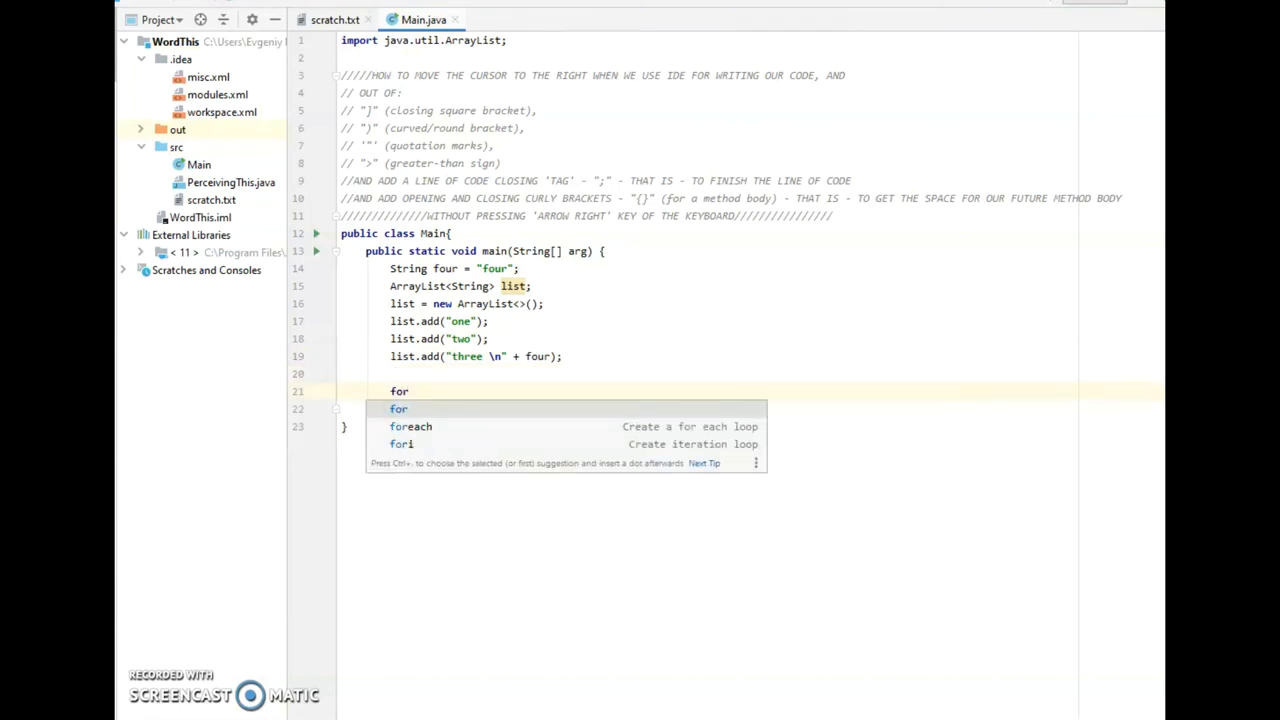
{"action": "type", "text": "(s"}
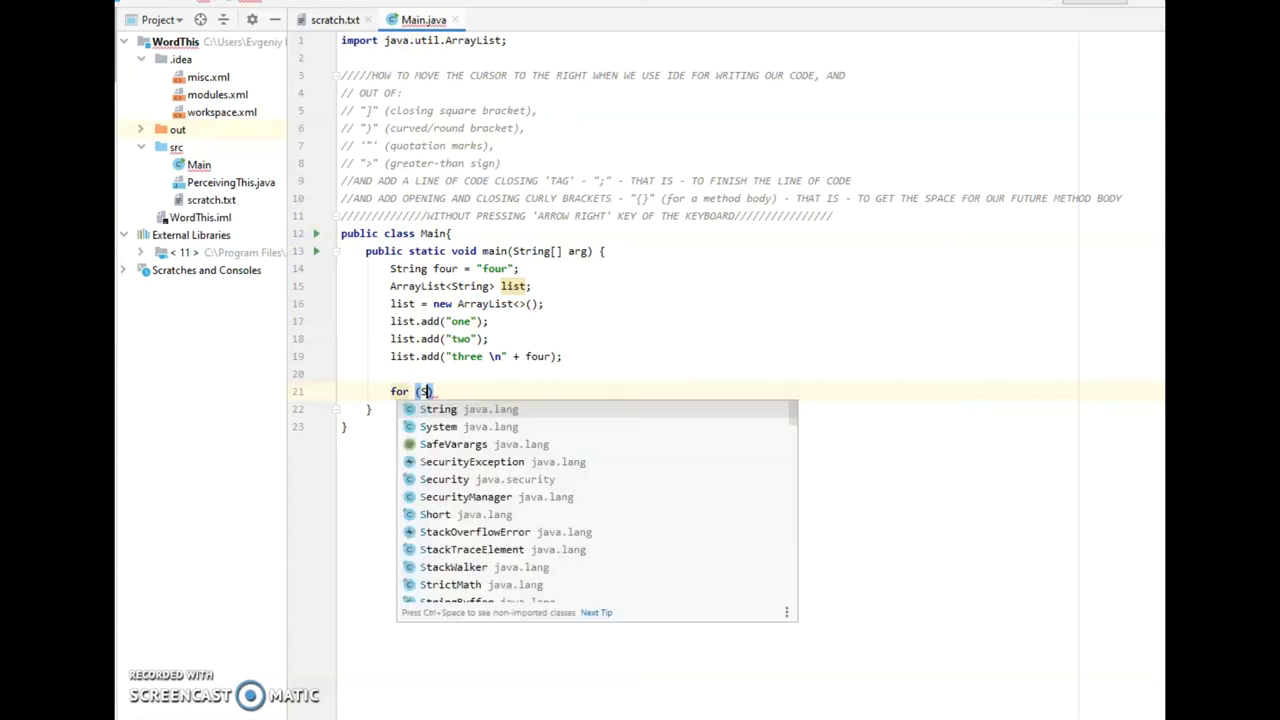
{"action": "left_click", "coordinate": [436, 408]}
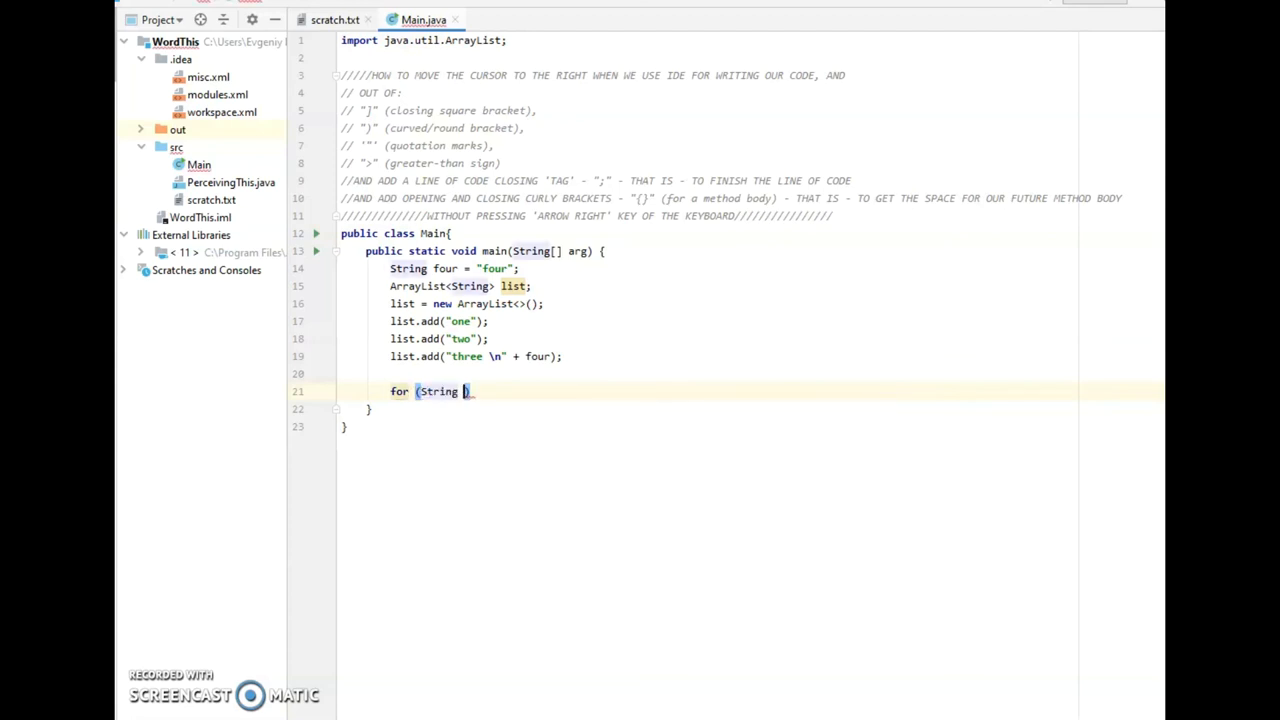
{"action": "type", "text": "fromList"}
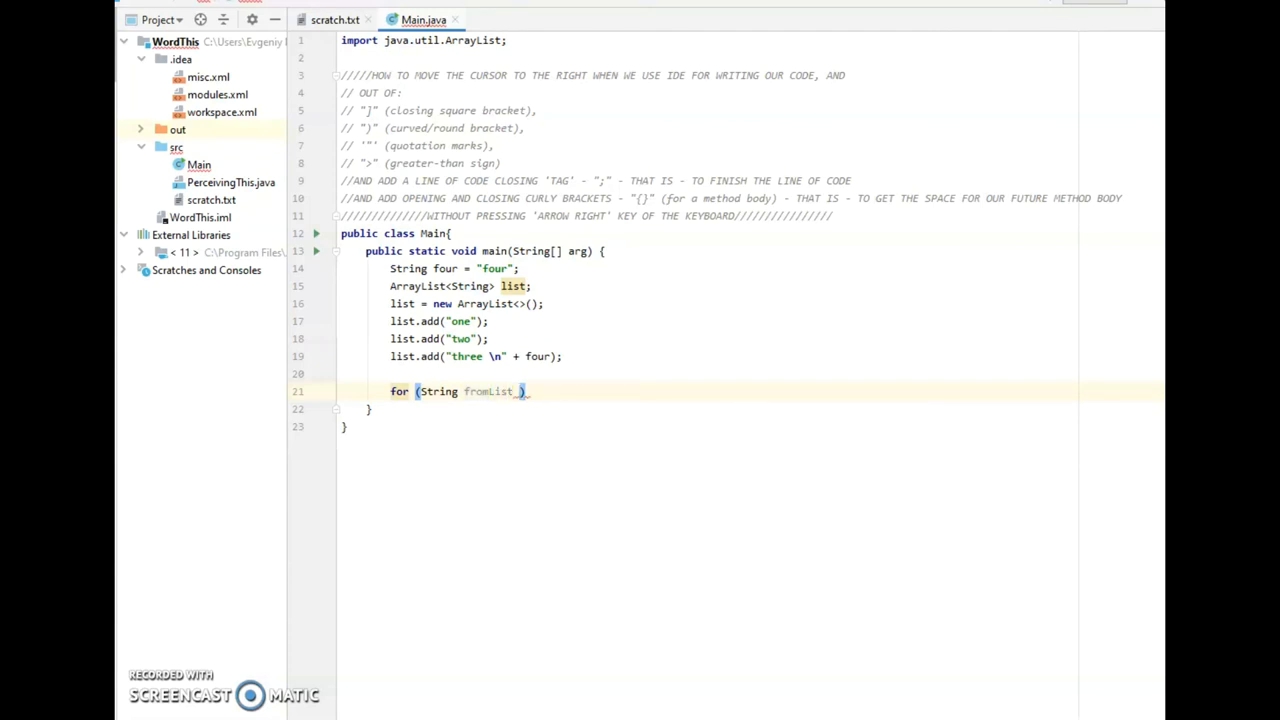
{"action": "type", "text": ":"}
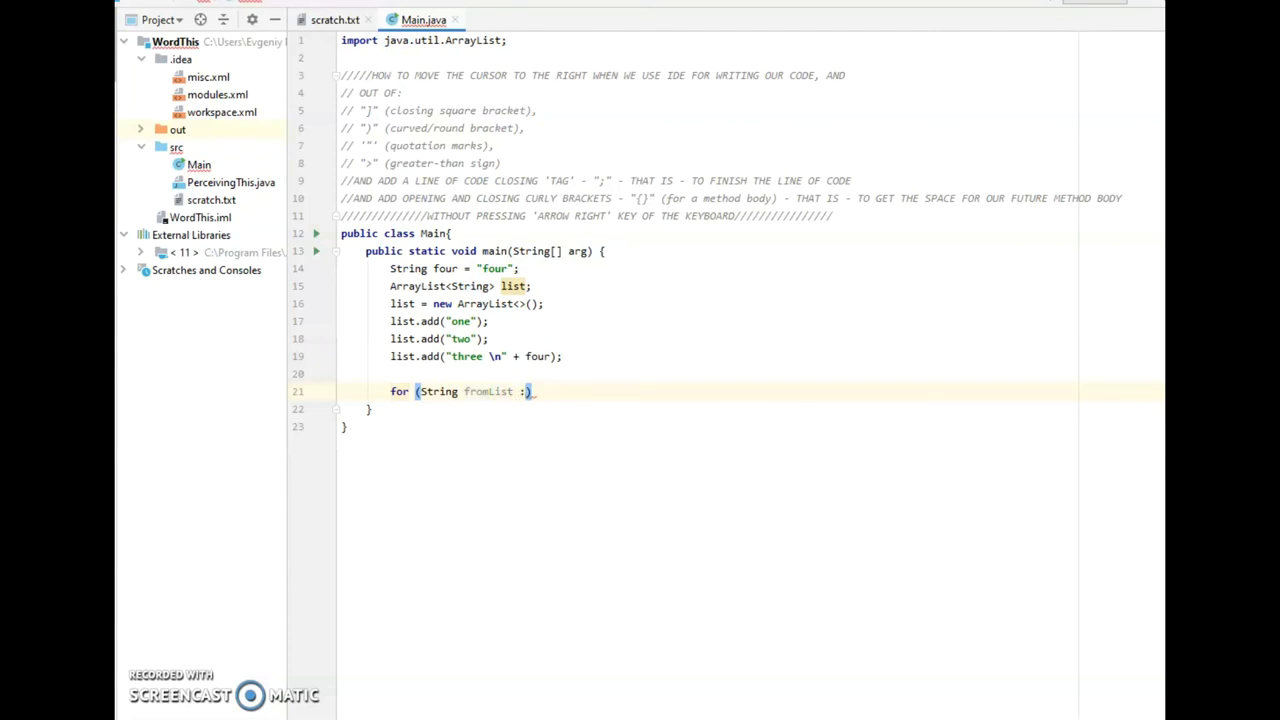
{"action": "type", "text": "list"}
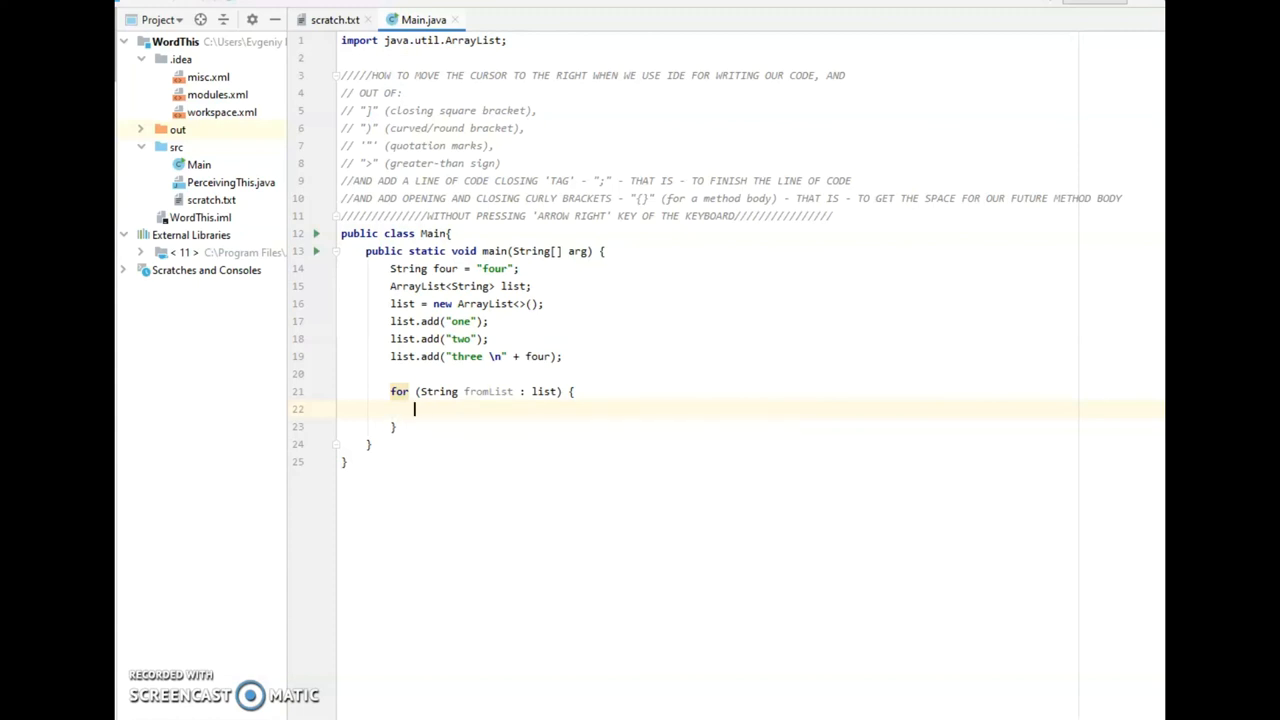
Print each element with System.out.println(fromList); completing fromList via Tab
{"action": "type", "text": "System.out.println();"}
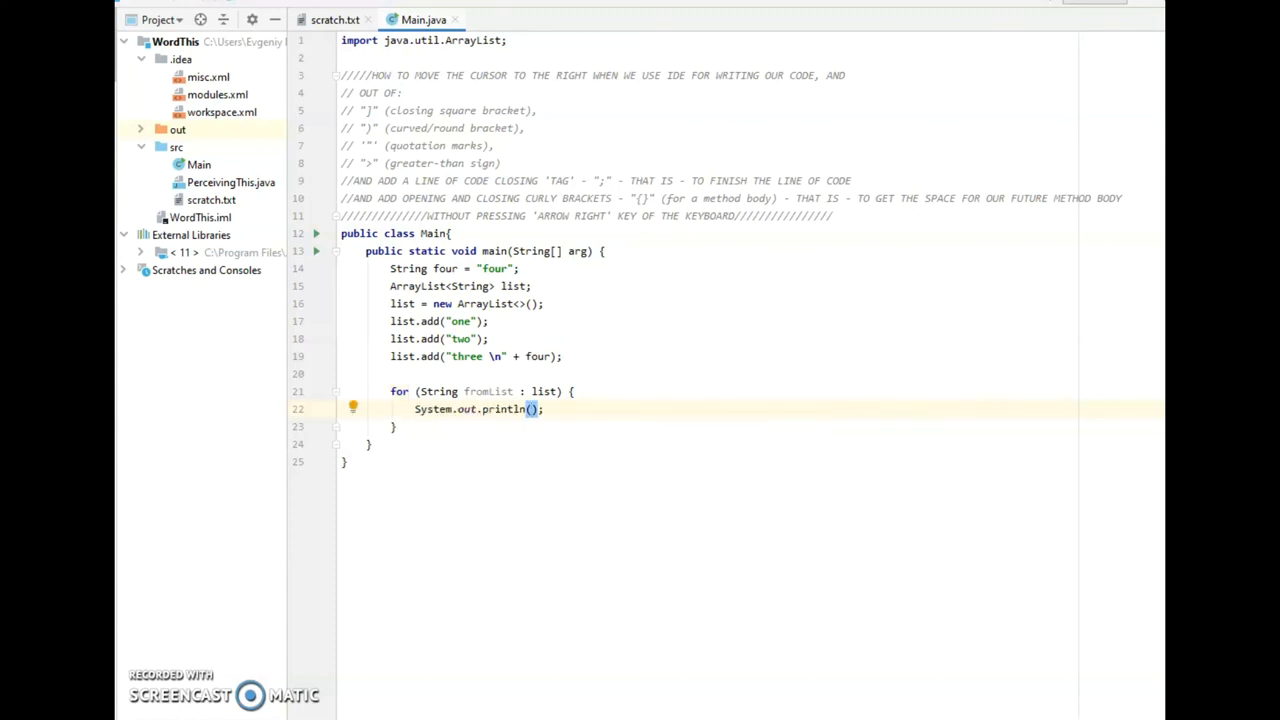
{"action": "type", "text": "fr"}
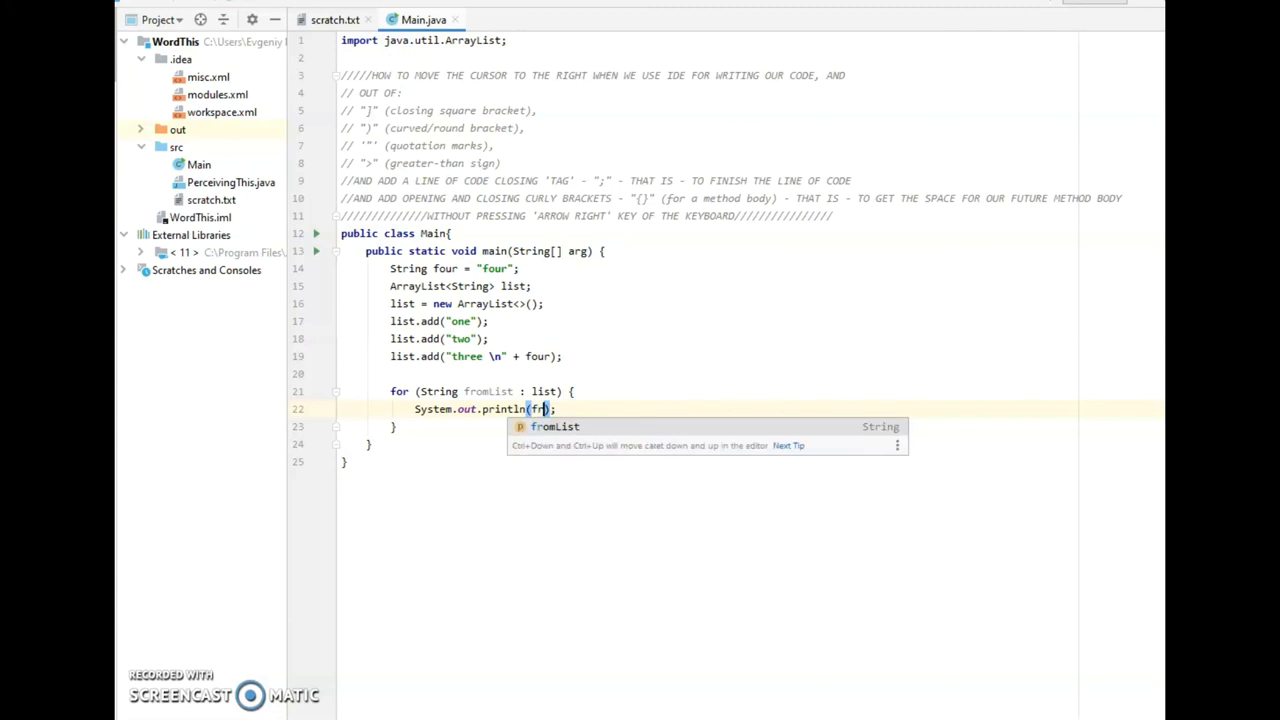
{"action": "key", "text": "Tab"}
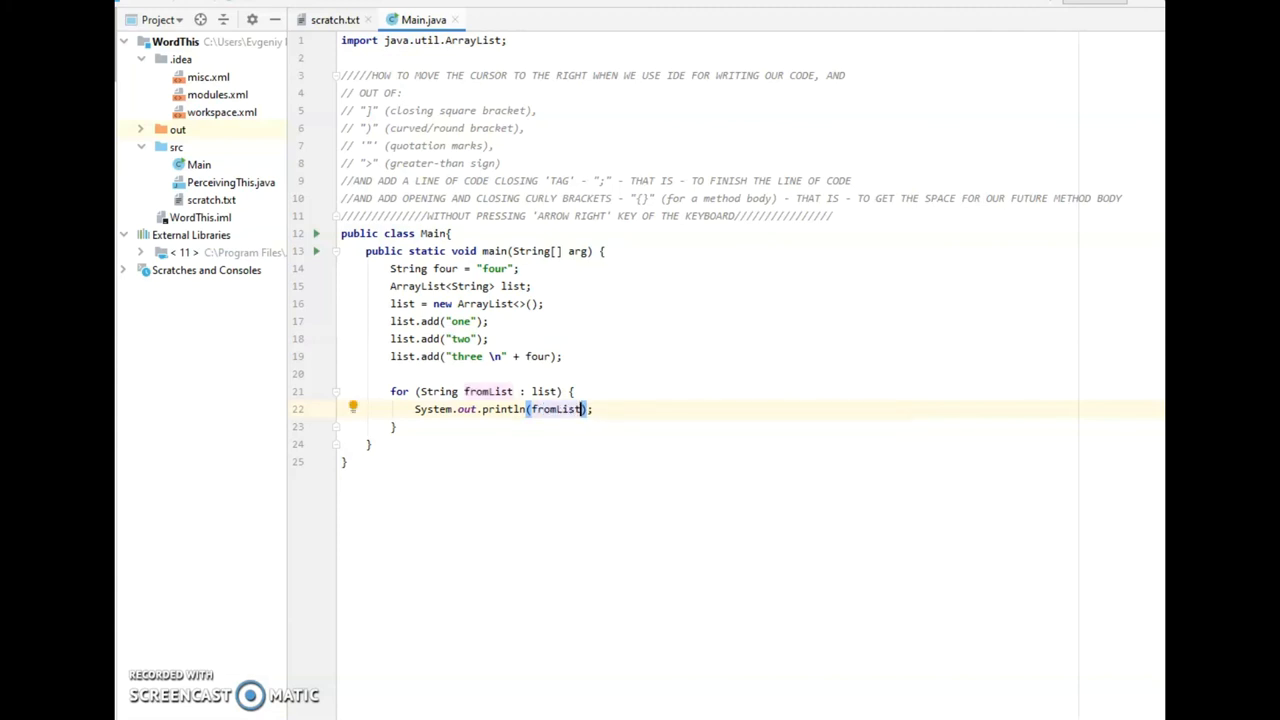